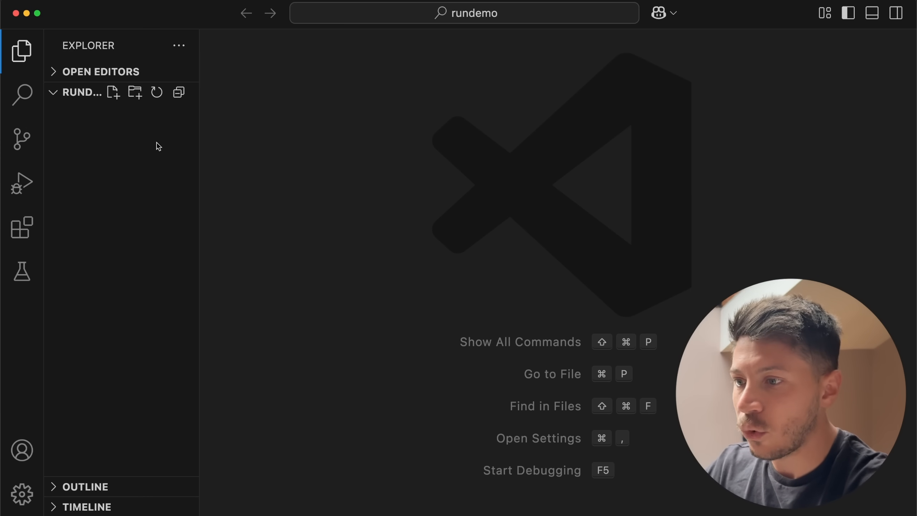
Browse the open editors list and the installed C# extension details
{"action": "left_click", "coordinate": [91, 71]}
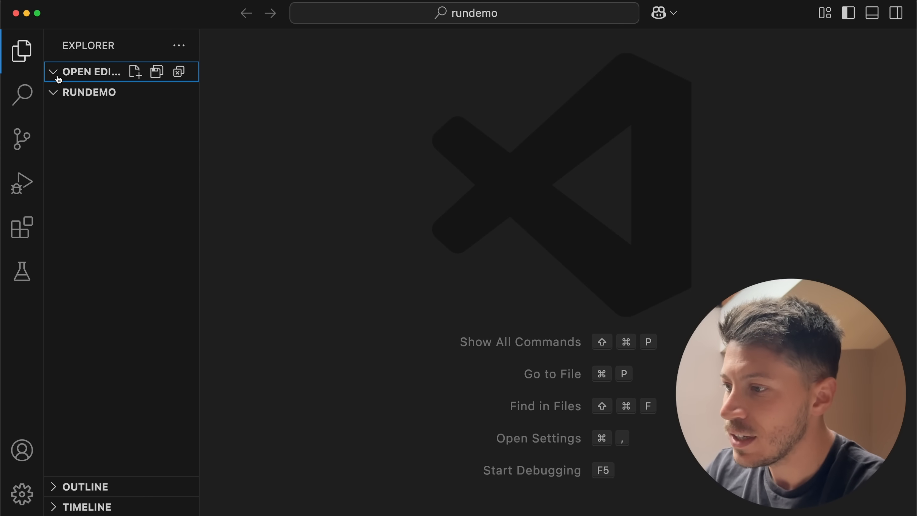
{"action": "left_click", "coordinate": [53, 71]}
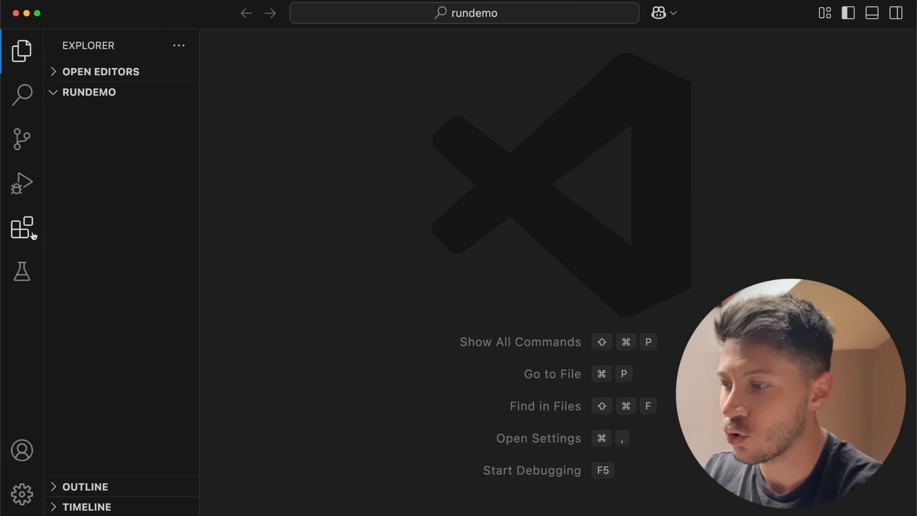
{"action": "left_click", "coordinate": [21, 227]}
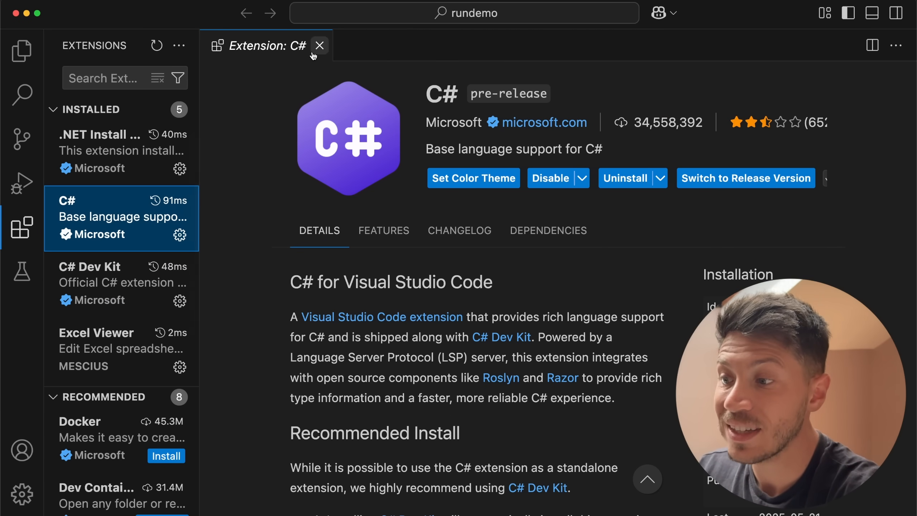
{"action": "left_click", "coordinate": [319, 46]}
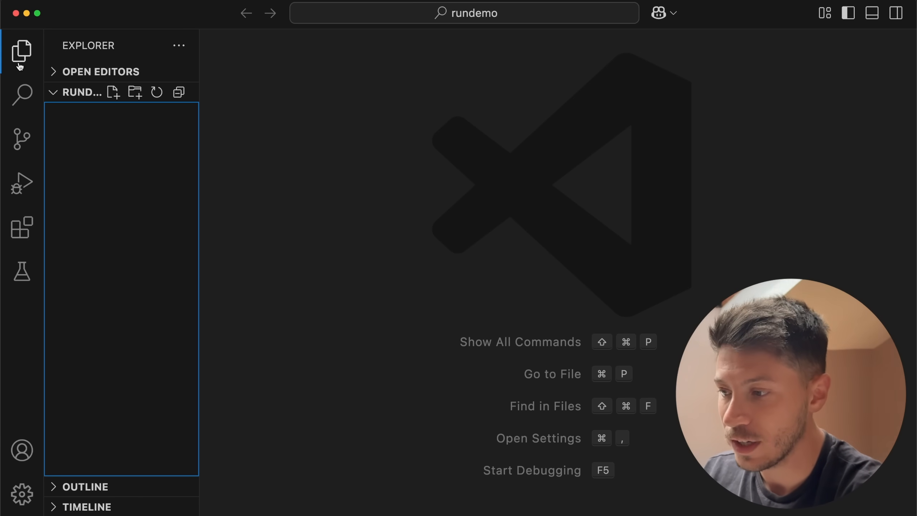
{"action": "mouse_move", "coordinate": [112, 145]}
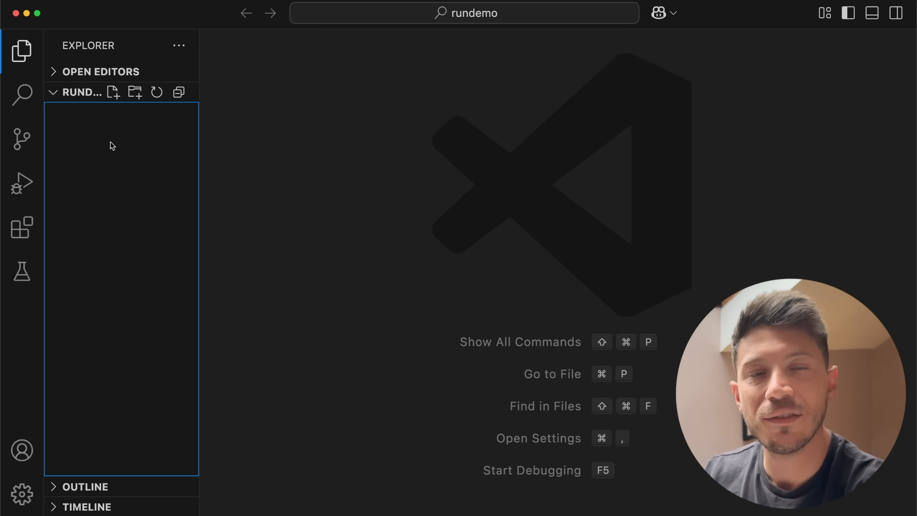
Add a new App.cs file to rundemo and begin a Console.WriteLine line
{"action": "right_click", "coordinate": [111, 146]}
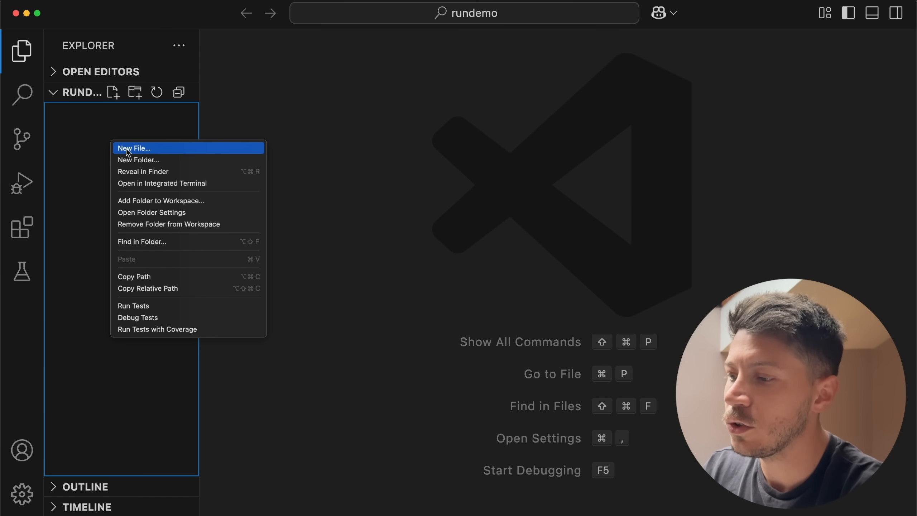
{"action": "left_click", "coordinate": [133, 147]}
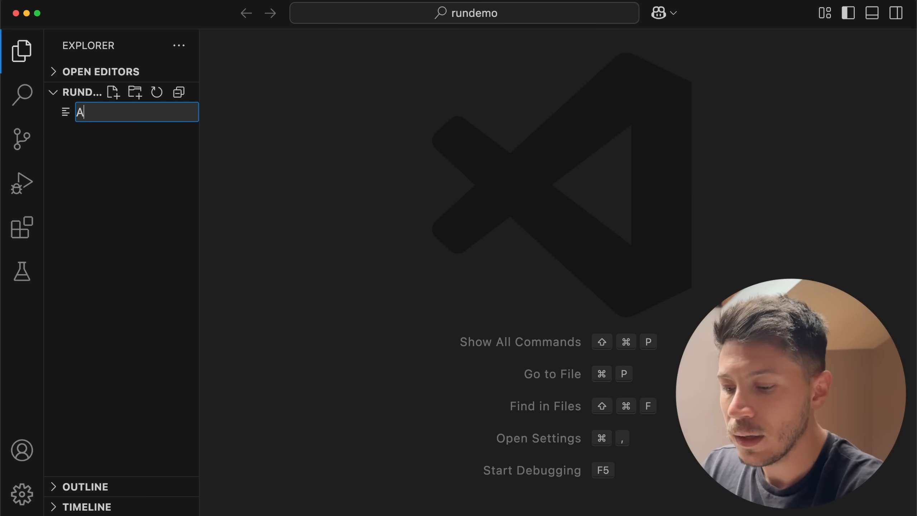
{"action": "type", "text": "pp.cs"}
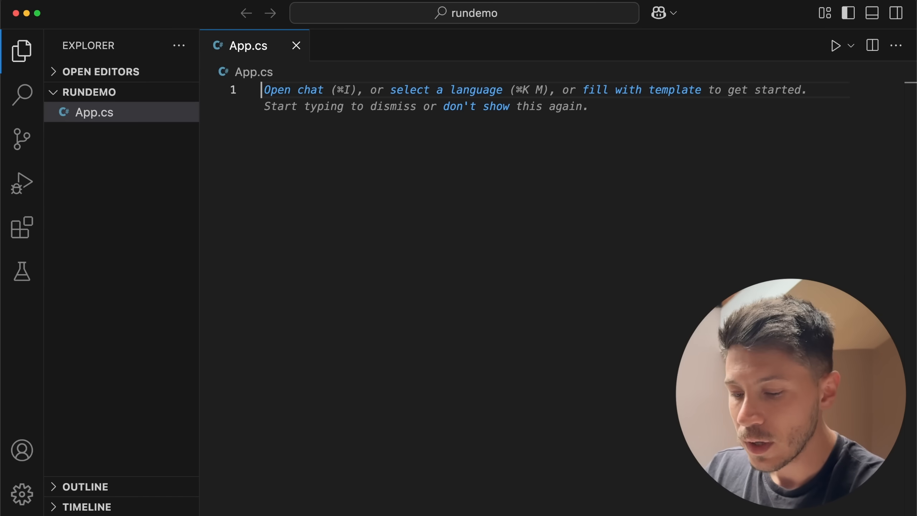
{"action": "key", "text": "enter"}
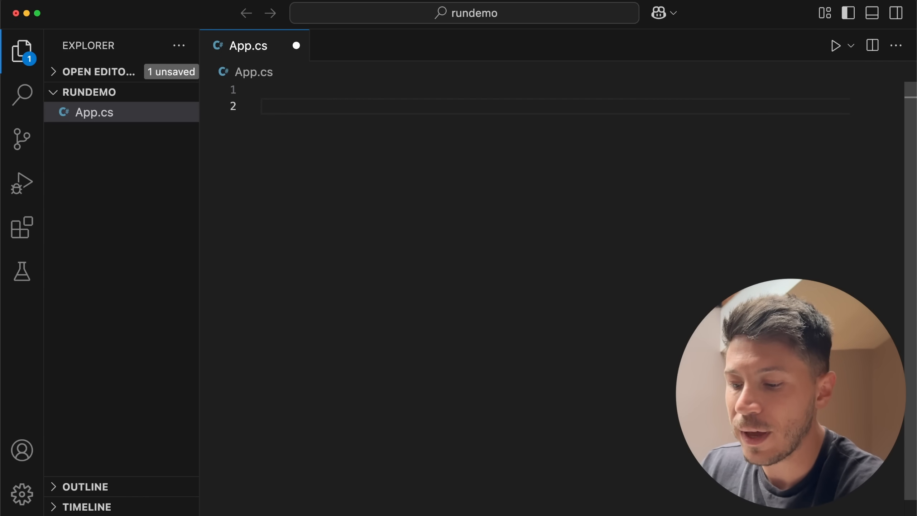
{"action": "type", "text": "Console.Wr"}
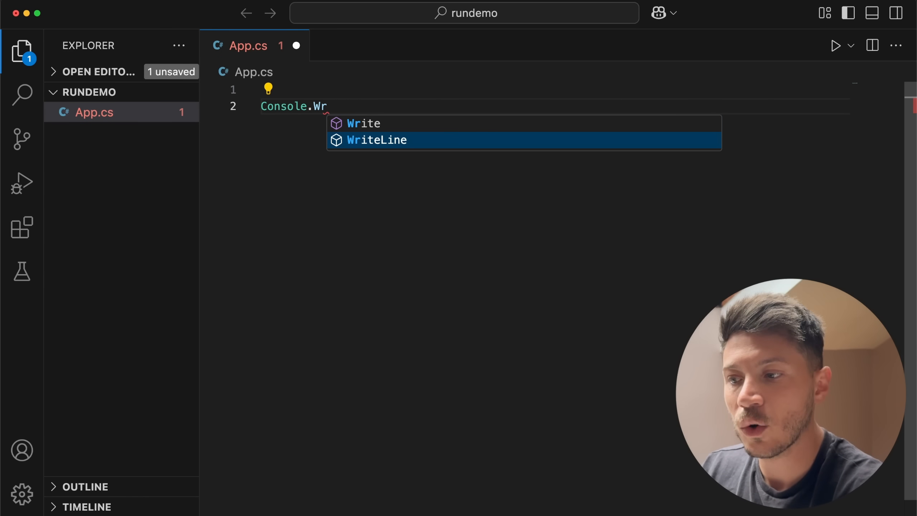
{"action": "key", "text": "Tab"}
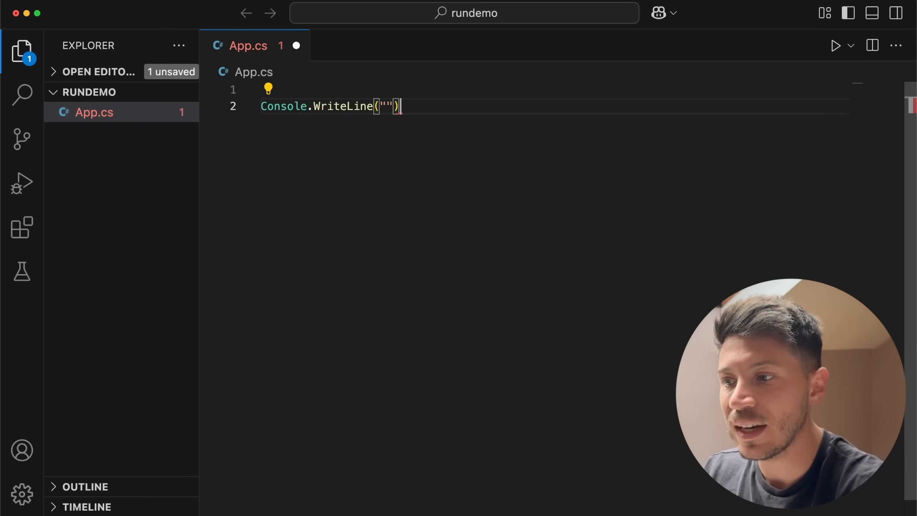
{"action": "type", "text": ";"}
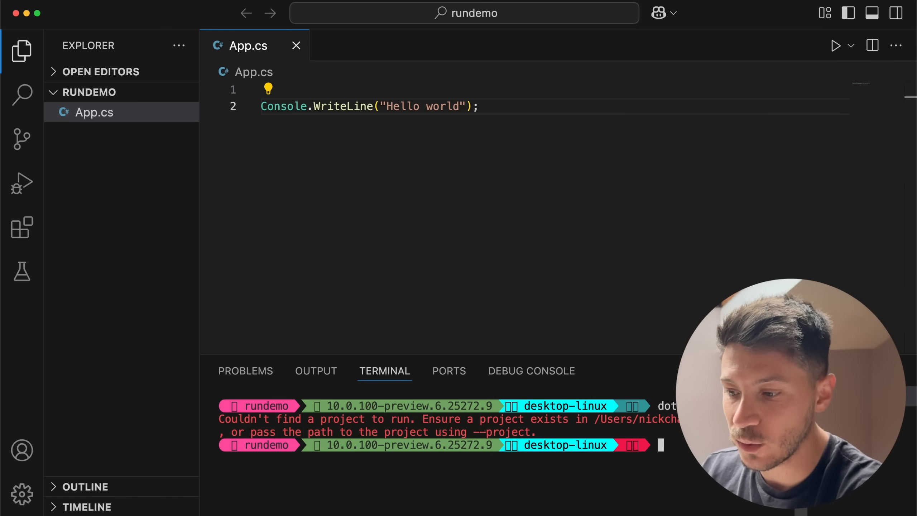
Finish the Hello world WriteLine and run App.cs with dotnet run
{"action": "type", "text": "dotne"}
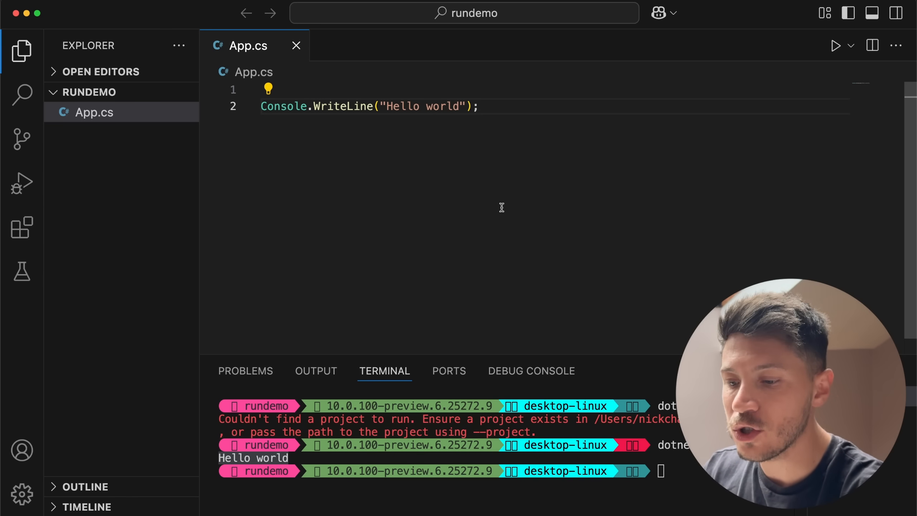
{"action": "type", "text": "dotnet"}
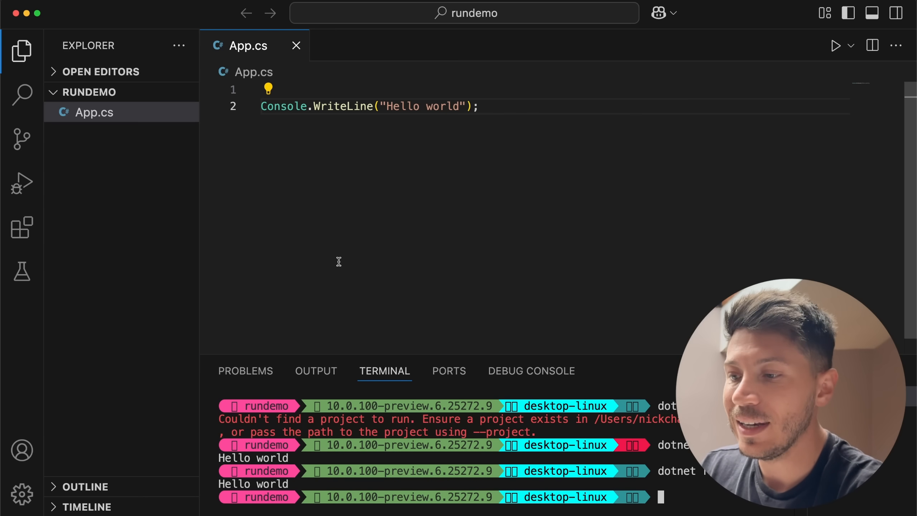
{"action": "double_click", "coordinate": [283, 106]}
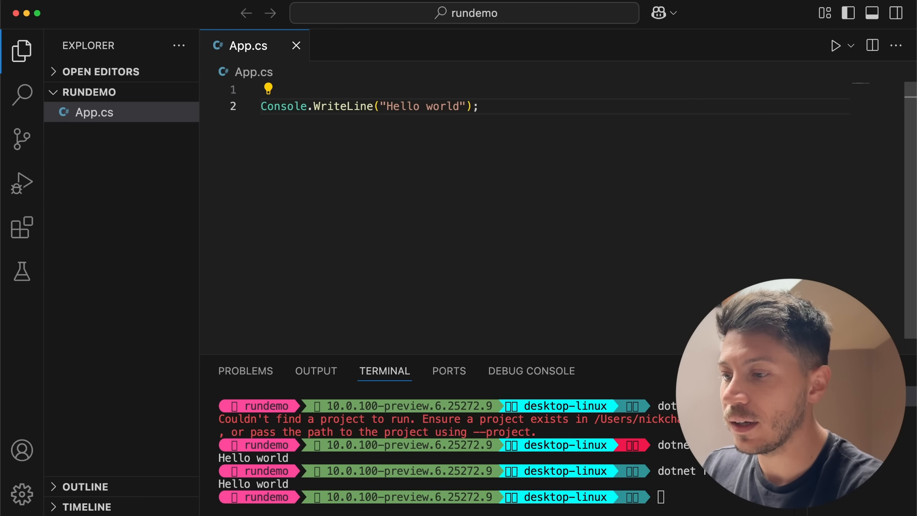
Declare a DateTime of 2025-01-01, interpolate it into the greeting, and run App.cs
{"action": "key", "text": "Enter"}
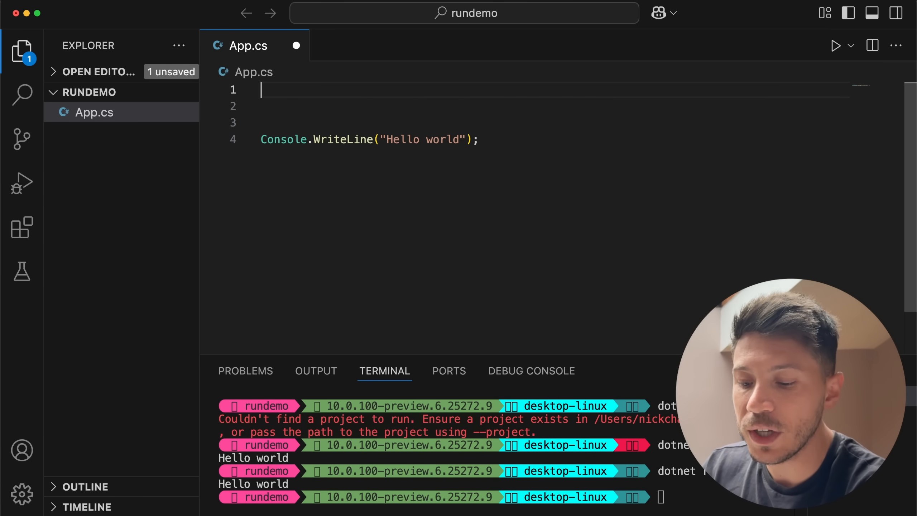
{"action": "key", "text": "Backspace"}
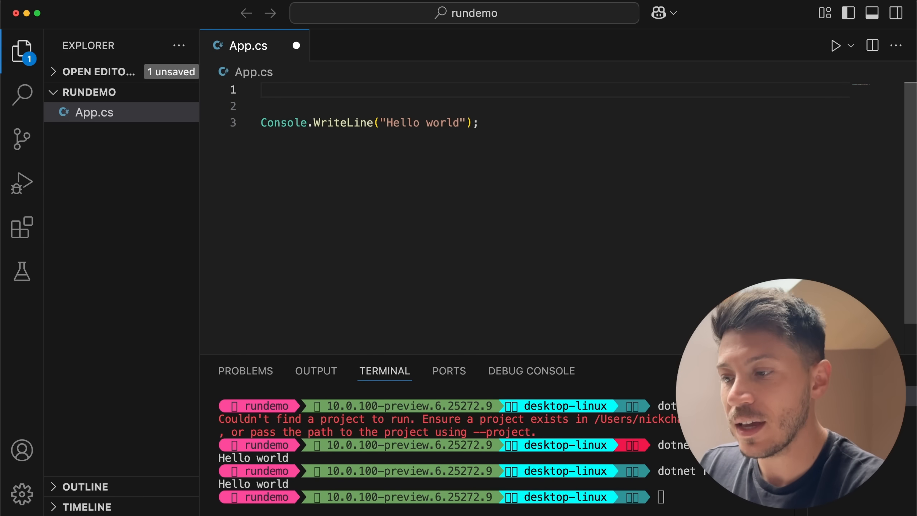
{"action": "type", "text": "var date = new DateTime(2025, 1, 1);"}
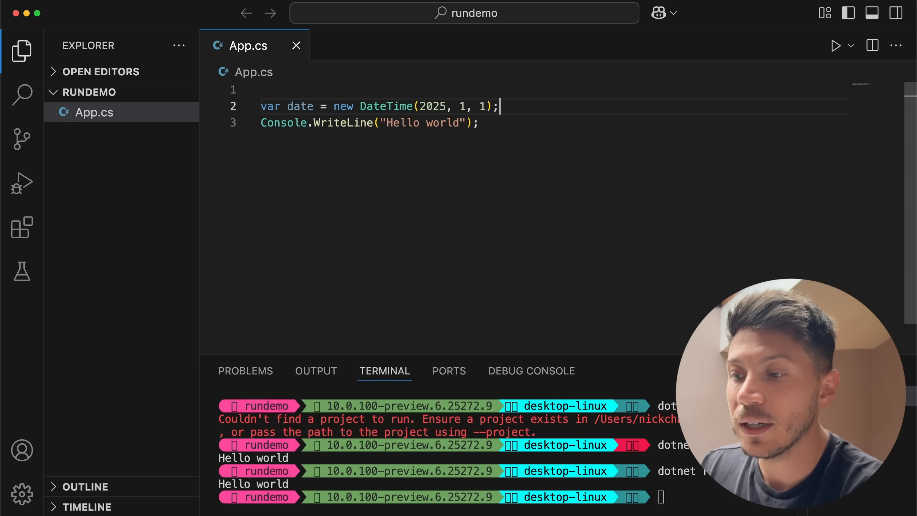
{"action": "key", "text": "Enter"}
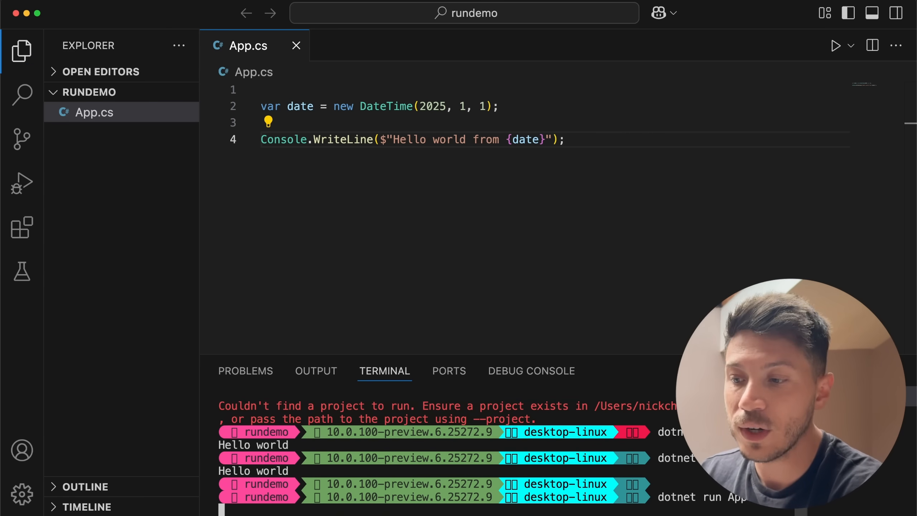
{"action": "key", "text": "Enter"}
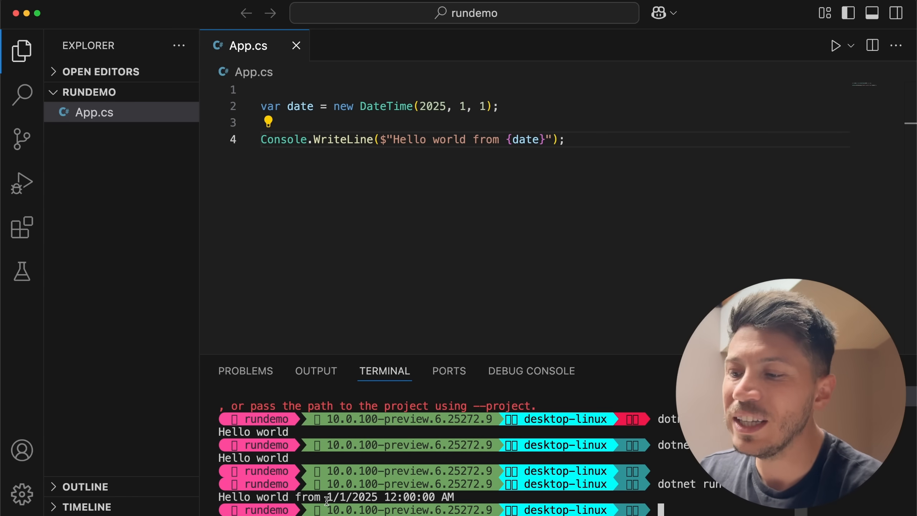
Insert the '#:package Humanizer@2.*' directive on line 1 of App.cs
{"action": "left_click", "coordinate": [269, 89]}
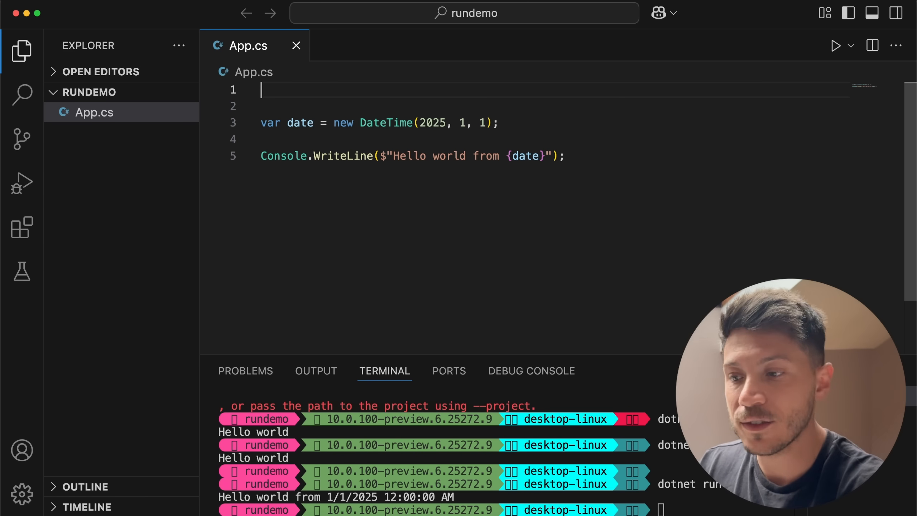
{"action": "mouse_move", "coordinate": [525, 156]}
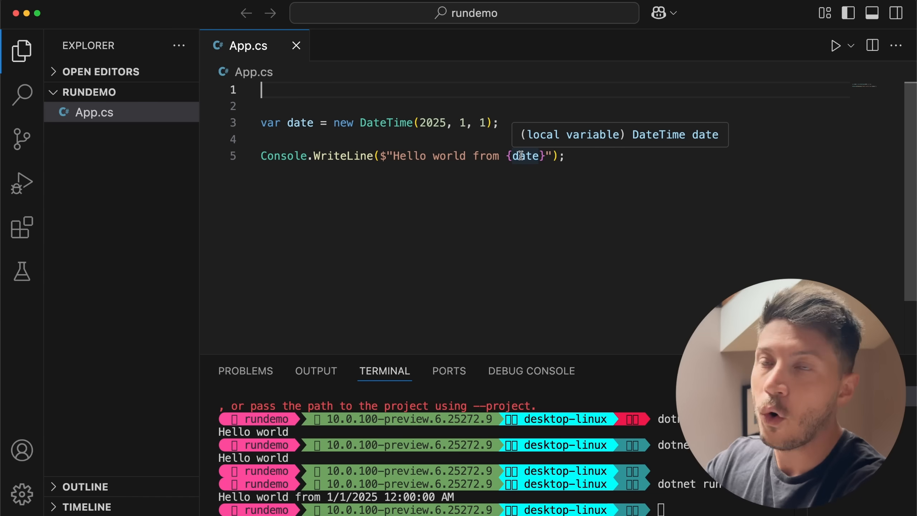
{"action": "mouse_move", "coordinate": [386, 123]}
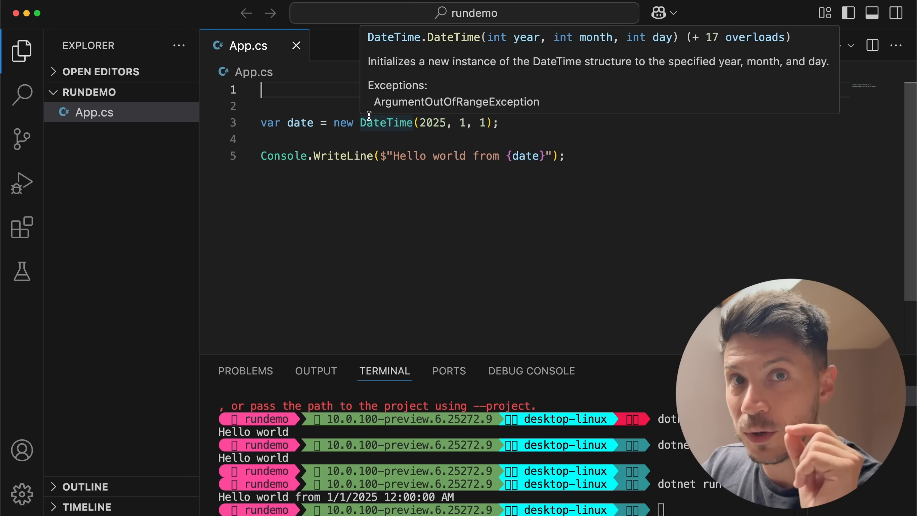
{"action": "type", "text": "#"}
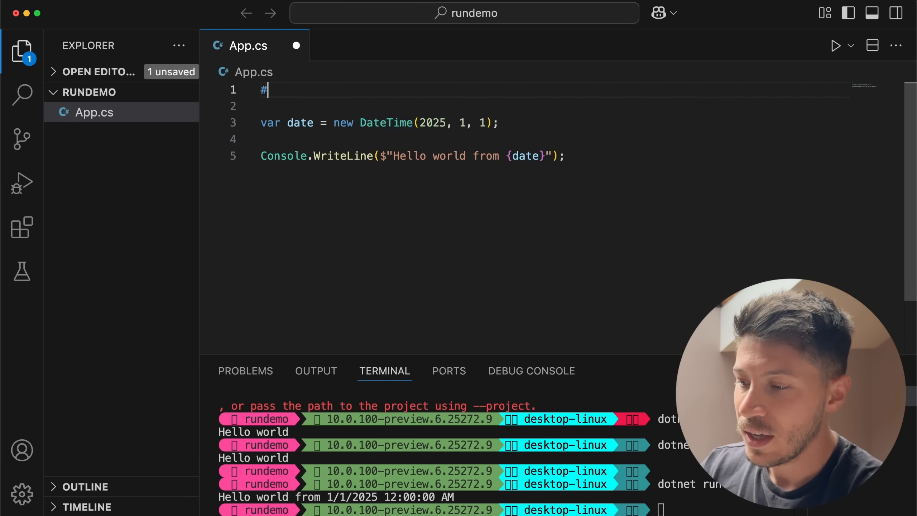
{"action": "type", "text": ":"}
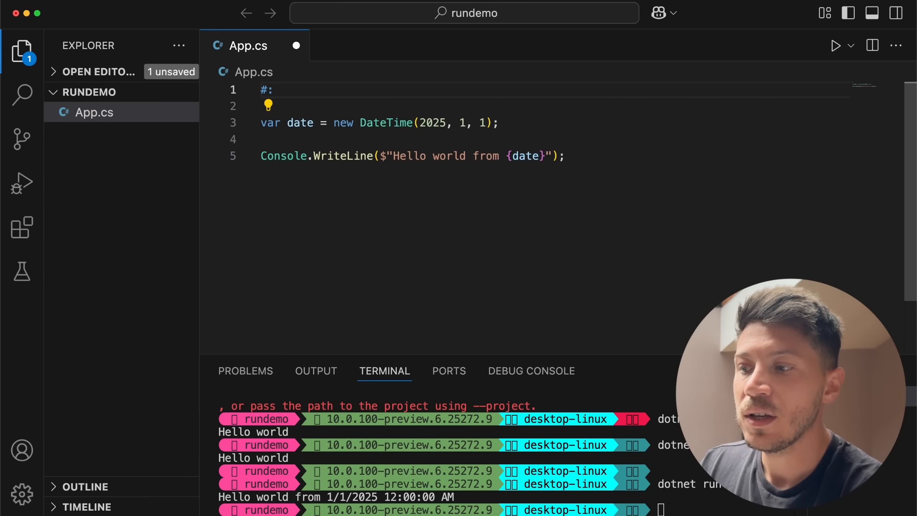
{"action": "type", "text": "packag"}
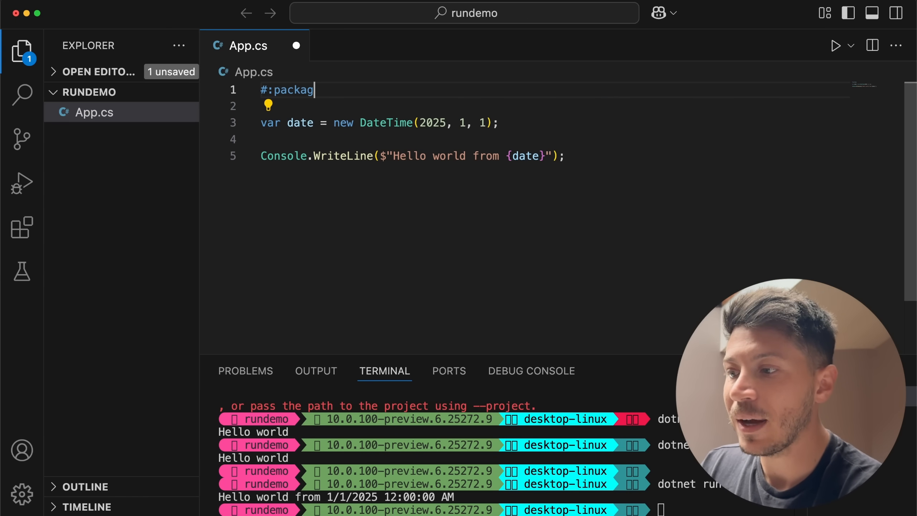
{"action": "type", "text": "e"}
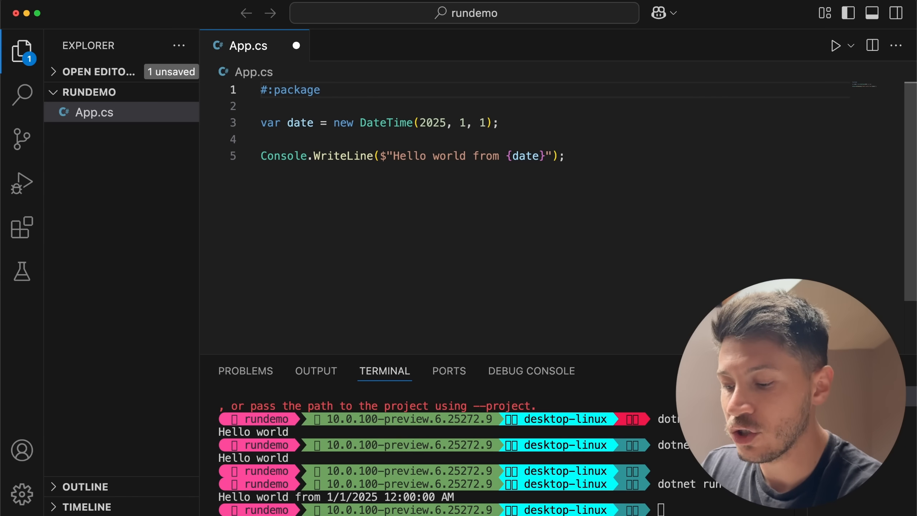
{"action": "type", "text": "Humanizer"}
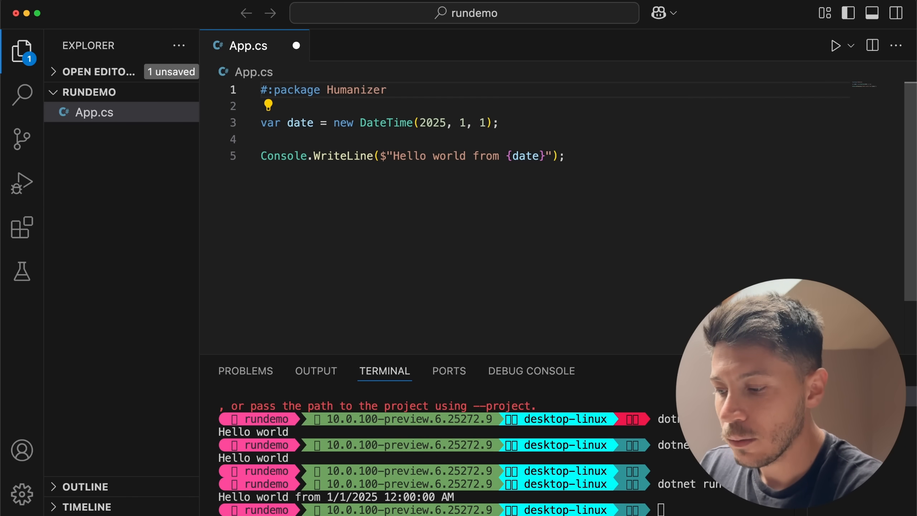
{"action": "type", "text": "@2."}
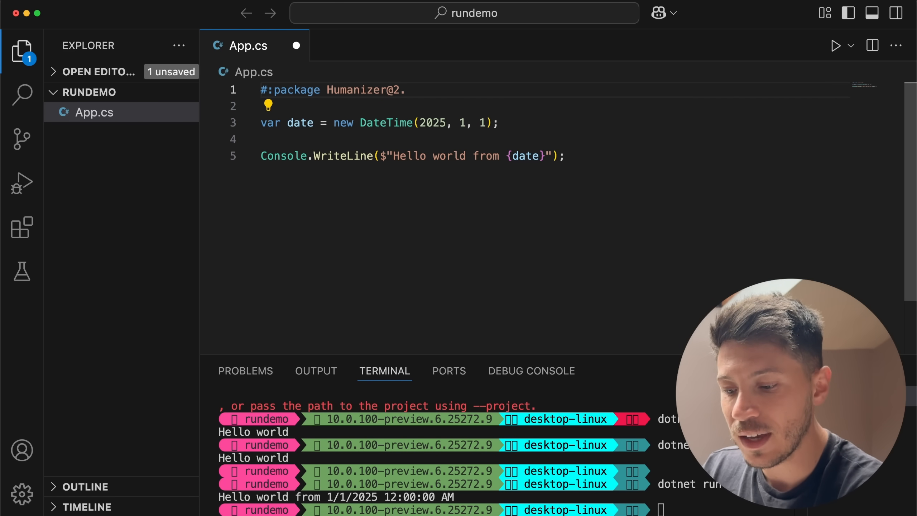
{"action": "type", "text": "*"}
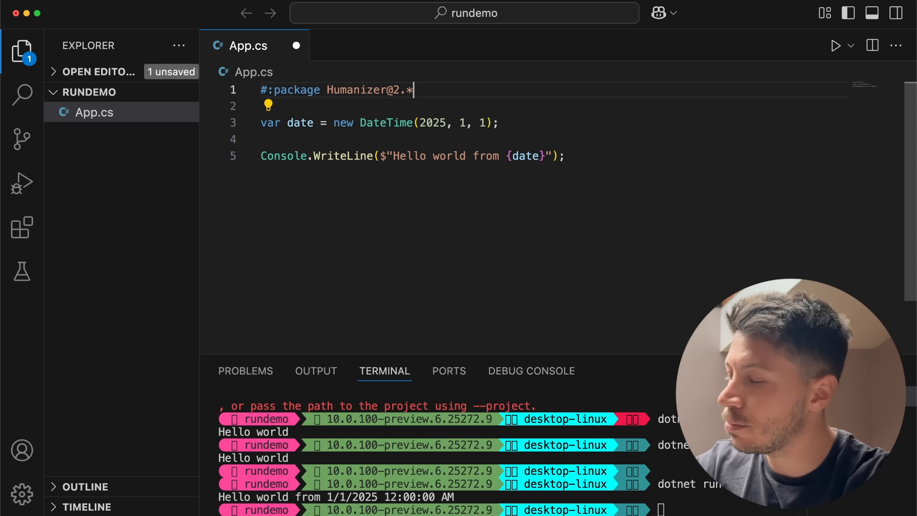
{"action": "key", "text": "Enter"}
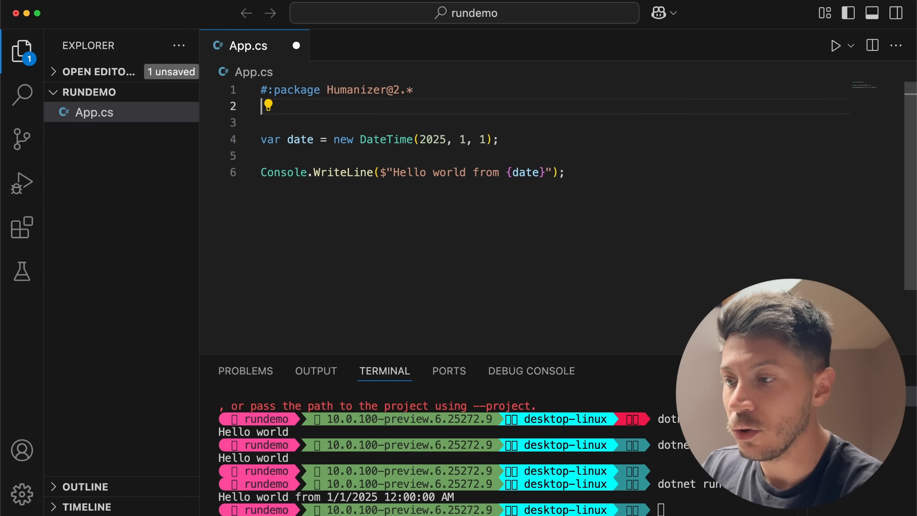
Add 'using Humanizer;', print date.Humanize(), and run 'dotnet run App.cs'
{"action": "type", "text": "using"}
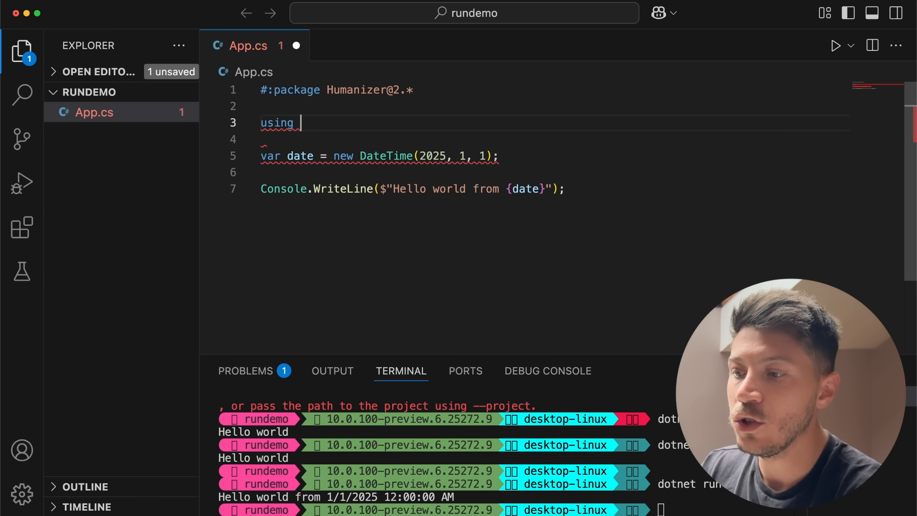
{"action": "type", "text": "Humanizer;"}
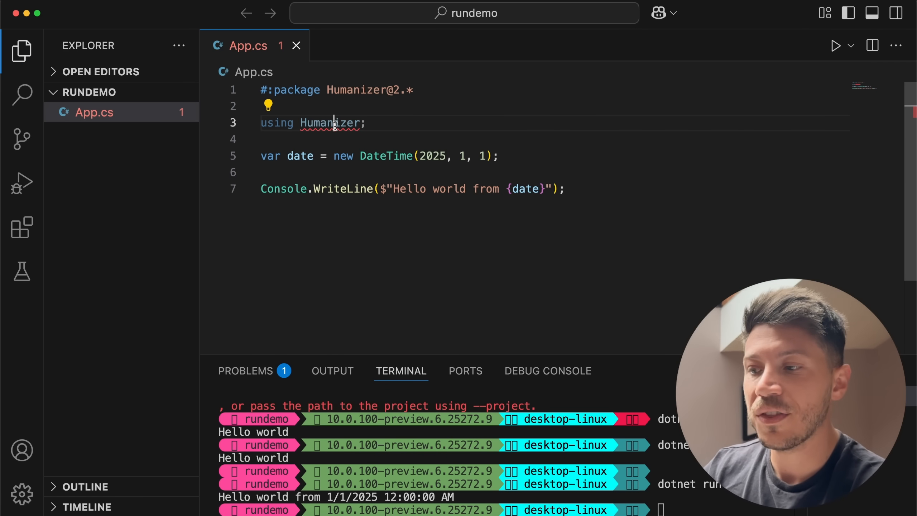
{"action": "type", "text": "dotnet run App.cs"}
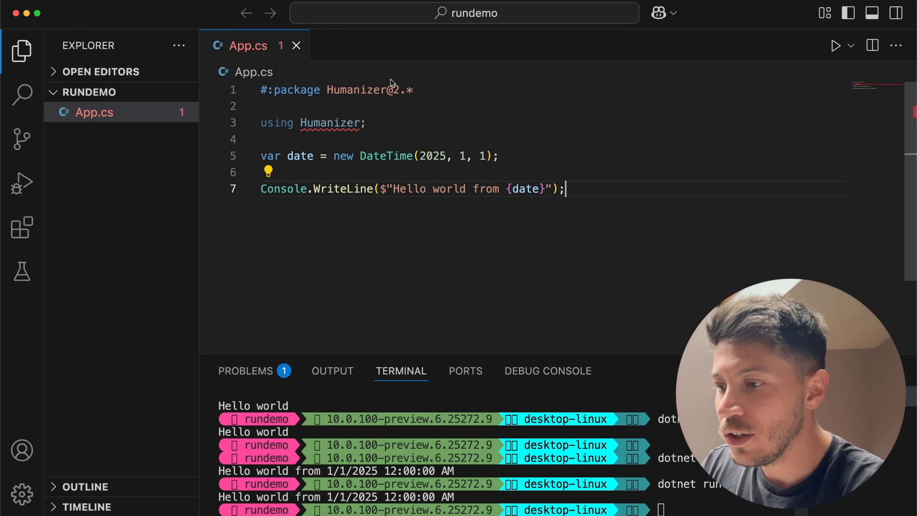
{"action": "double_click", "coordinate": [330, 123]}
{"action": "type", "text": ".Humanize()"}
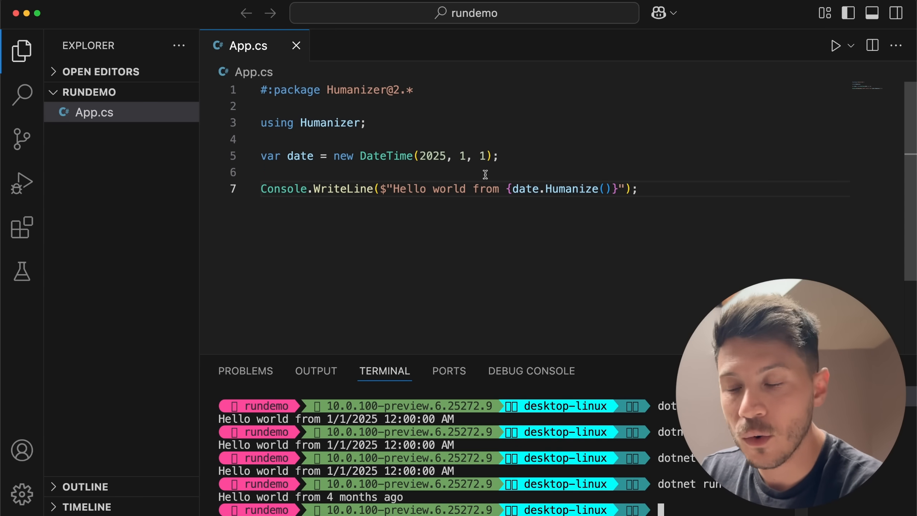
{"action": "double_click", "coordinate": [329, 122]}
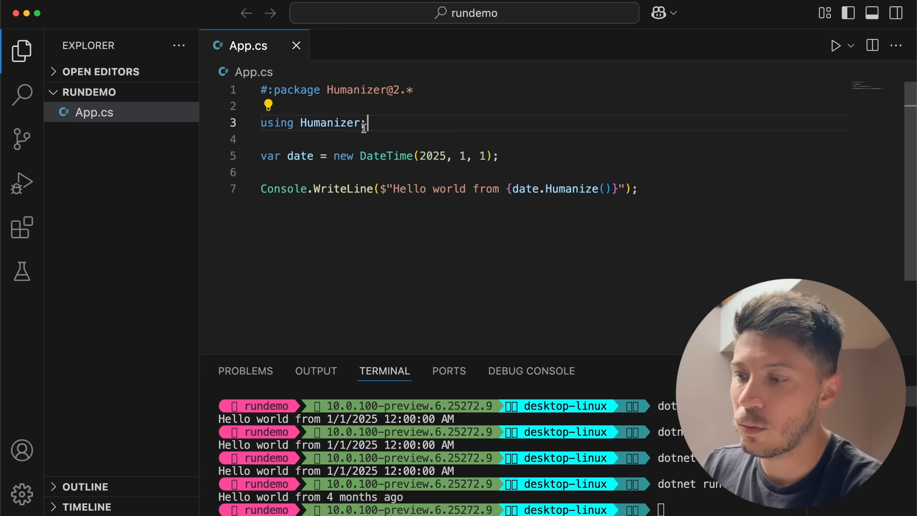
Remove the using line, then restore 'using Humanizer;' via the lightbulb Quick Fix
{"action": "key", "text": "Backspace"}
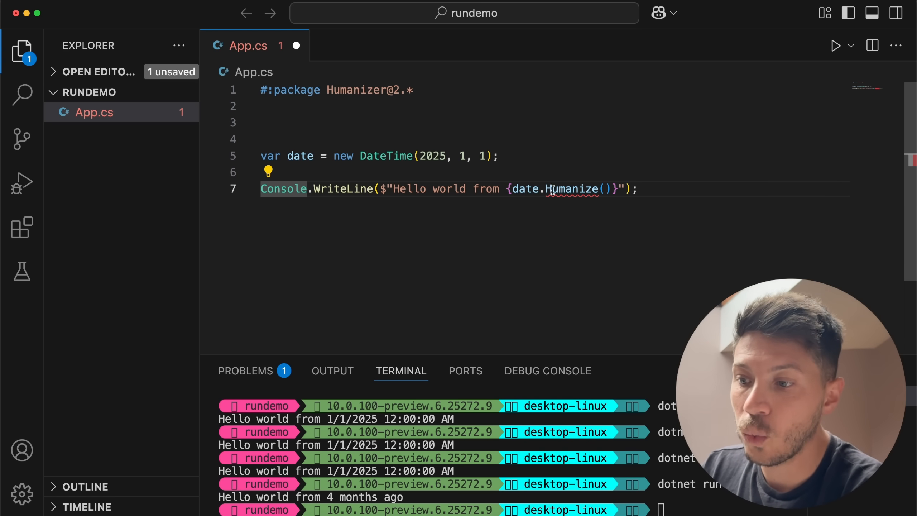
{"action": "left_click", "coordinate": [268, 171]}
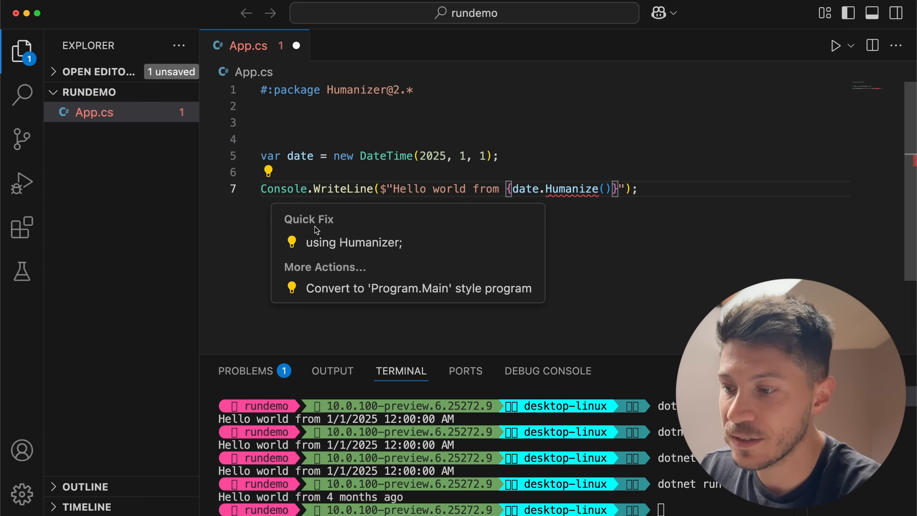
{"action": "left_click", "coordinate": [354, 242]}
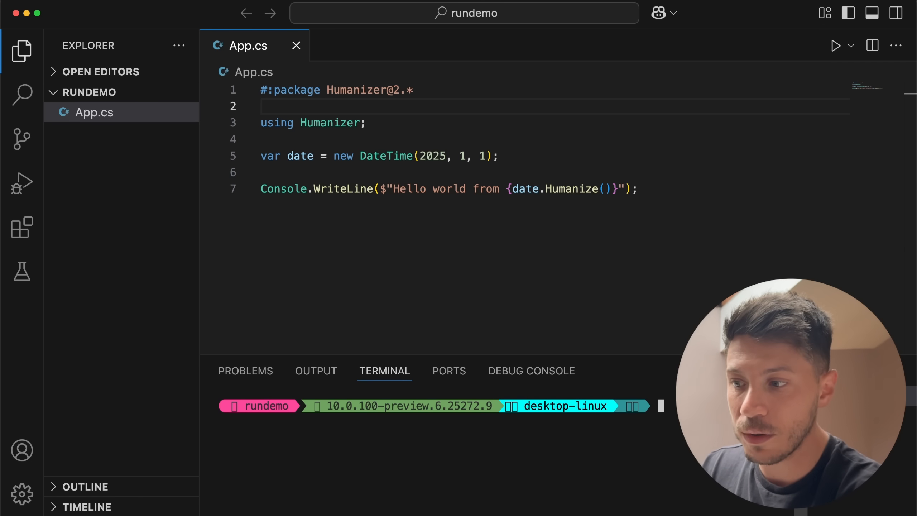
Create Api.cs with WebApplication.CreateBuilder, builder.Build() and app.Run() lines
{"action": "left_click", "coordinate": [114, 91]}
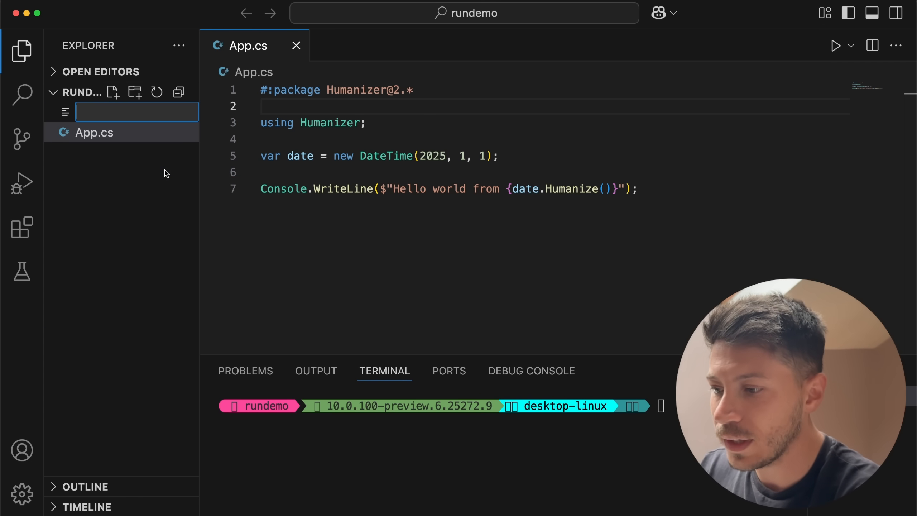
{"action": "type", "text": "Api.cs"}
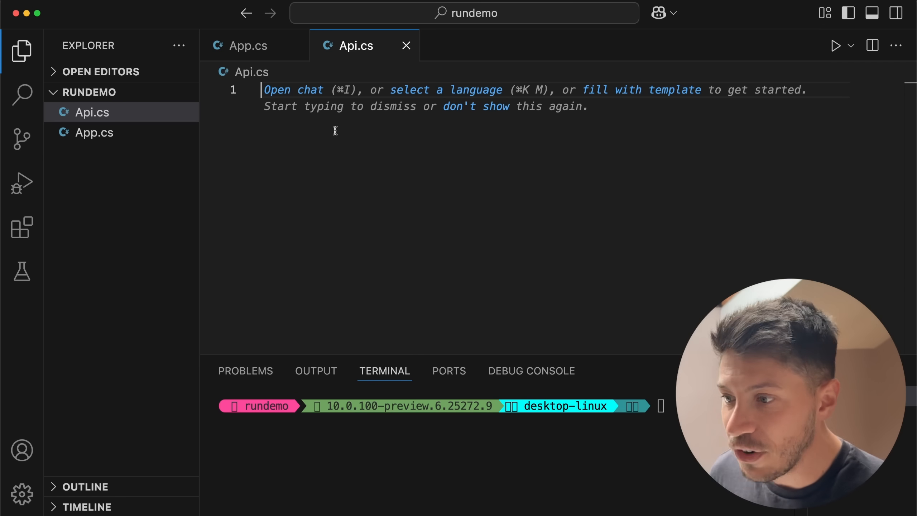
{"action": "key", "text": "enter"}
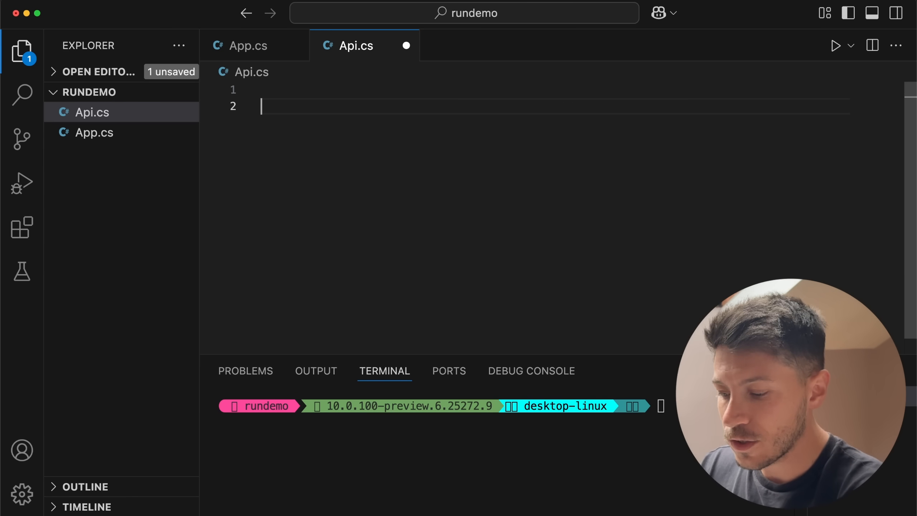
{"action": "type", "text": "var nb"}
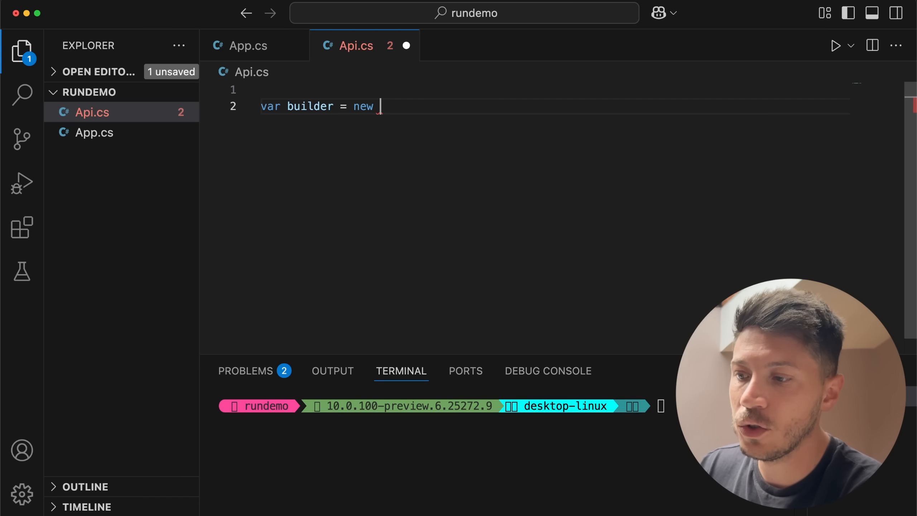
{"action": "type", "text": "WebApplic"}
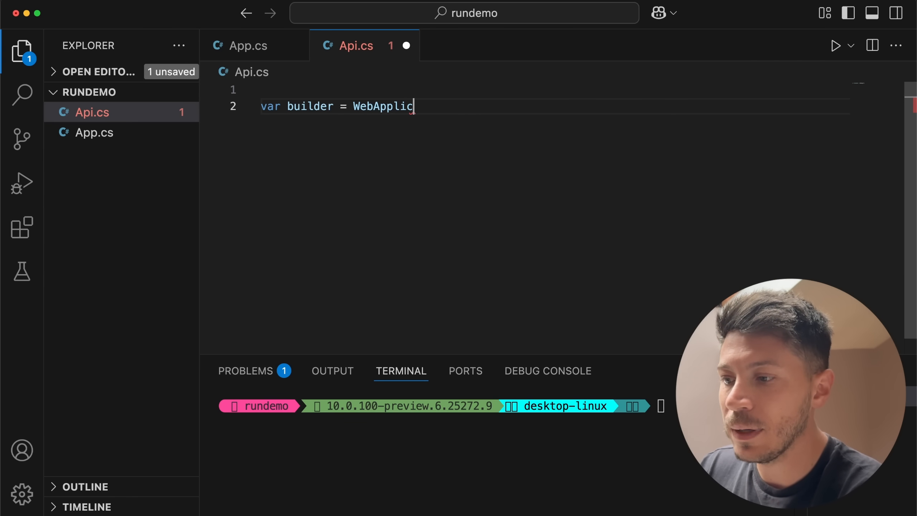
{"action": "type", "text": "ation.CreateBuilder();"}
{"action": "type", "text": "var app ="}
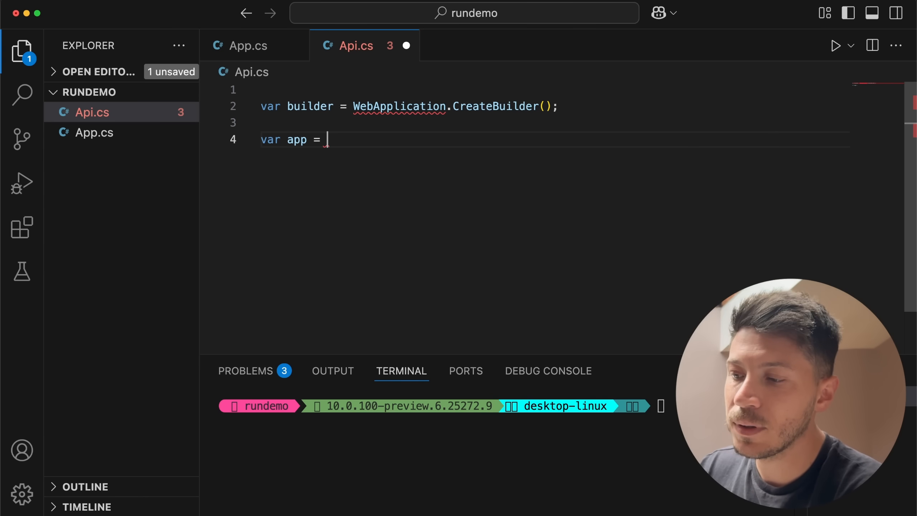
{"action": "type", "text": "builder.Build"}
{"action": "type", "text": "app.Run"}
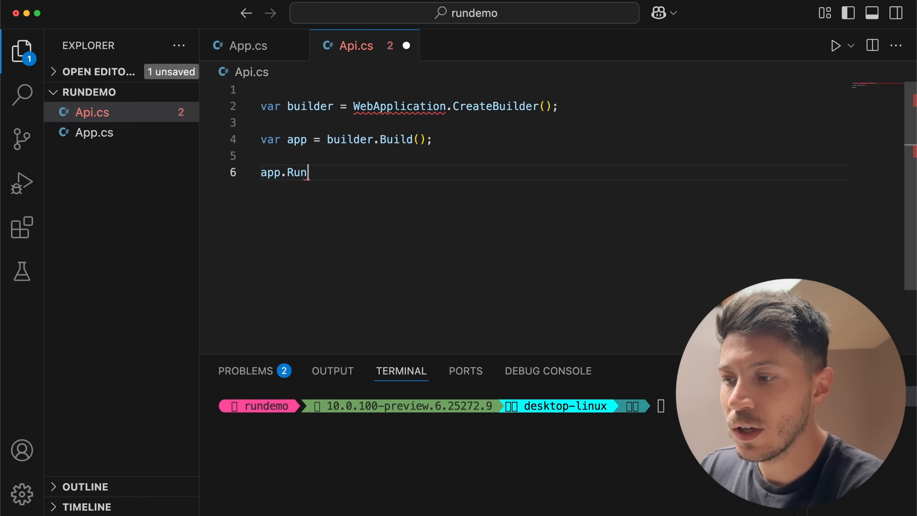
{"action": "type", "text": "();"}
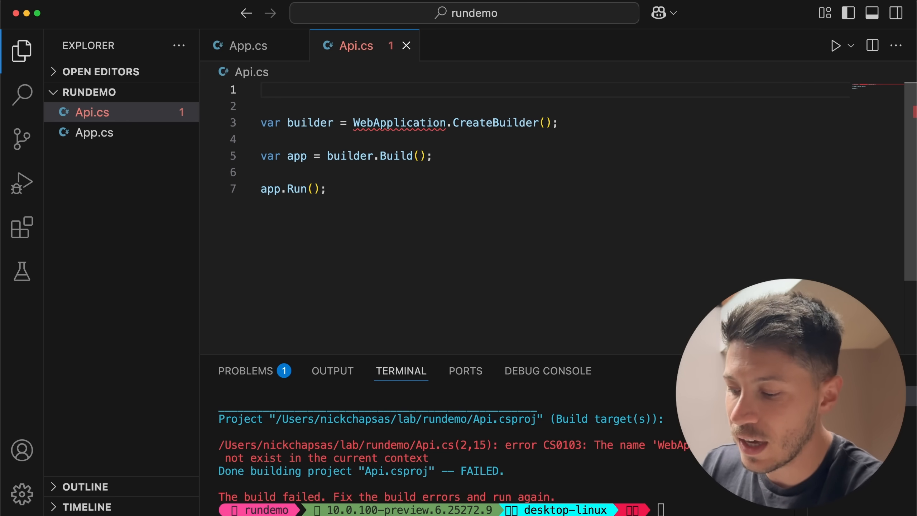
Add '#:sdk Microsoft.NET.Sdk.Web' to Api.cs and run it with 'dotnet run Api'
{"action": "type", "text": "#:"}
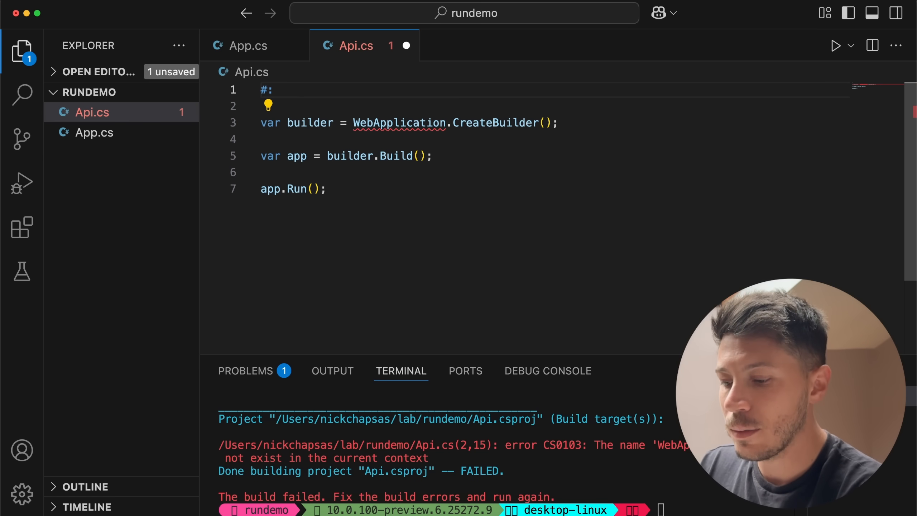
{"action": "type", "text": "sdk Micro"}
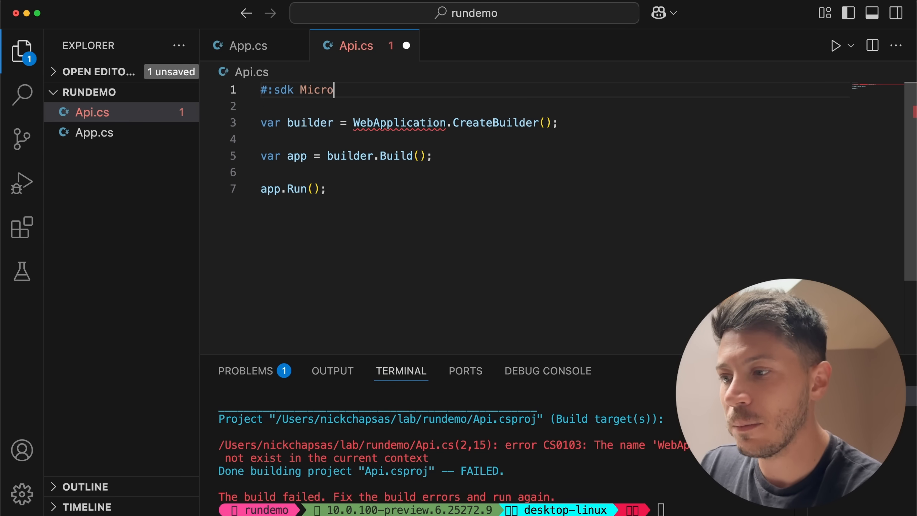
{"action": "type", "text": "soft.NET."}
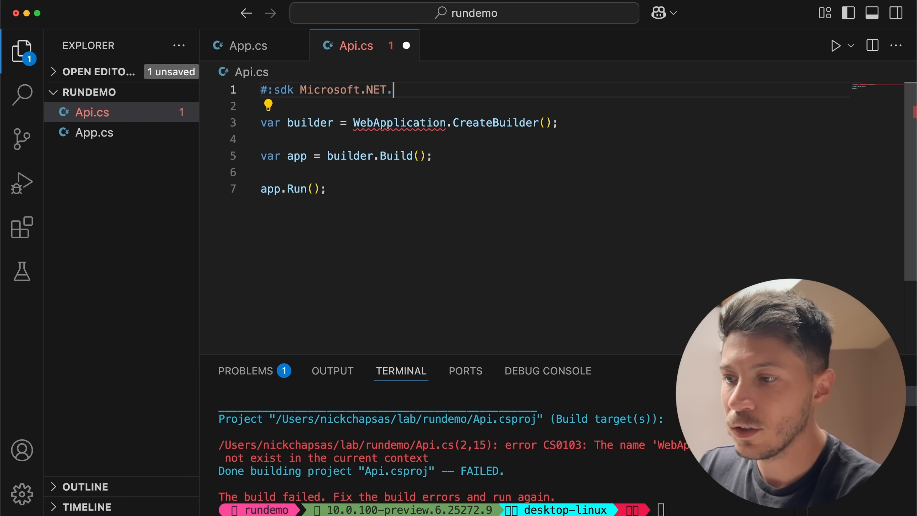
{"action": "type", "text": "Sdk."}
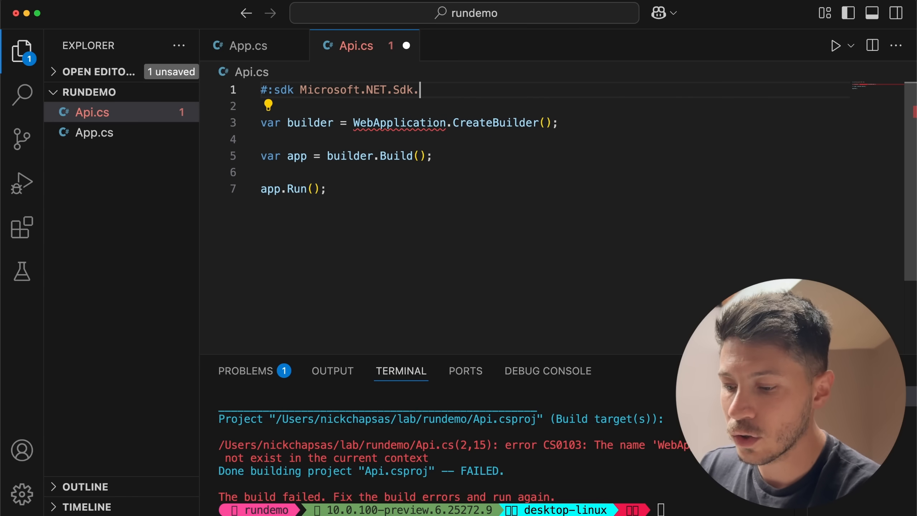
{"action": "type", "text": "Web"}
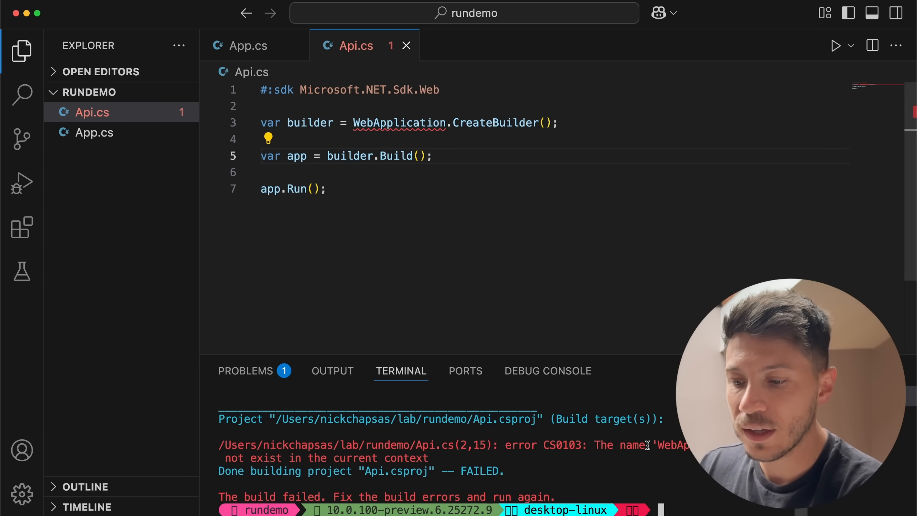
{"action": "type", "text": "dotnet run Api"}
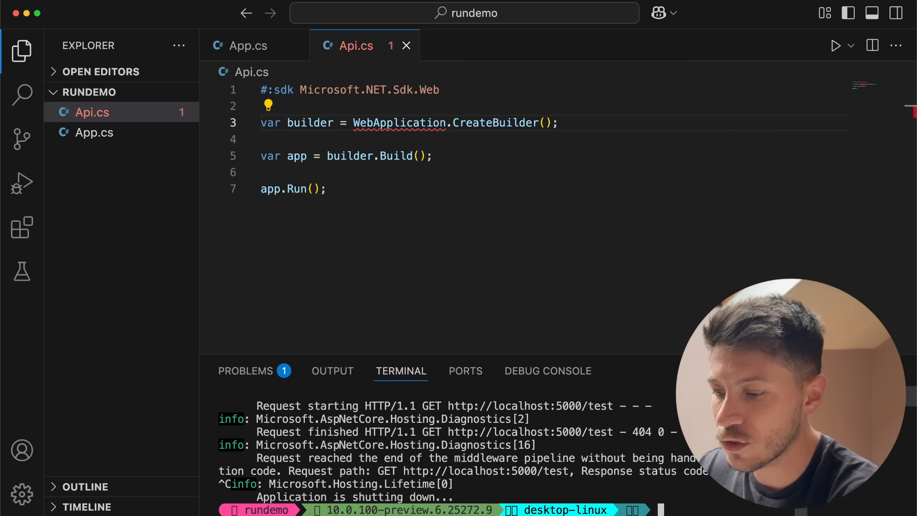
Map GET "test" to return "Hello world" in Api.cs above app.Run()
{"action": "type", "text": "a"}
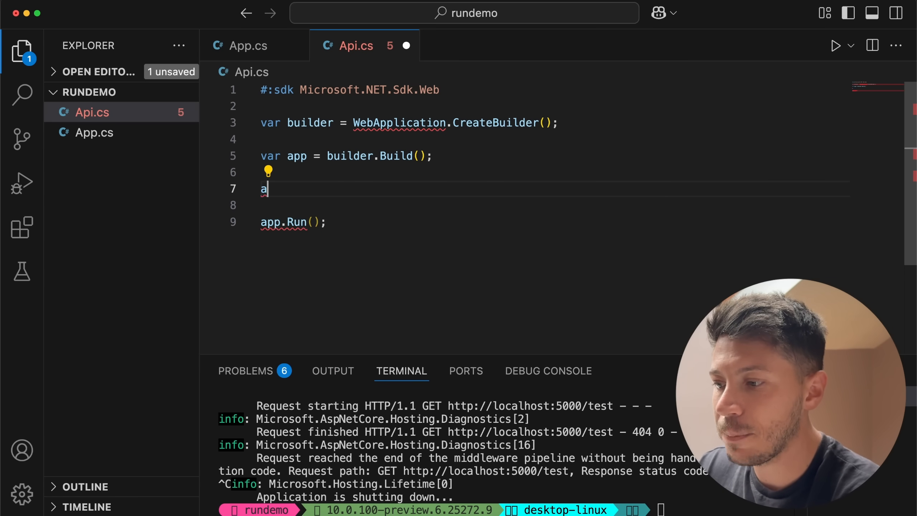
{"action": "type", "text": "app.MapGet()"}
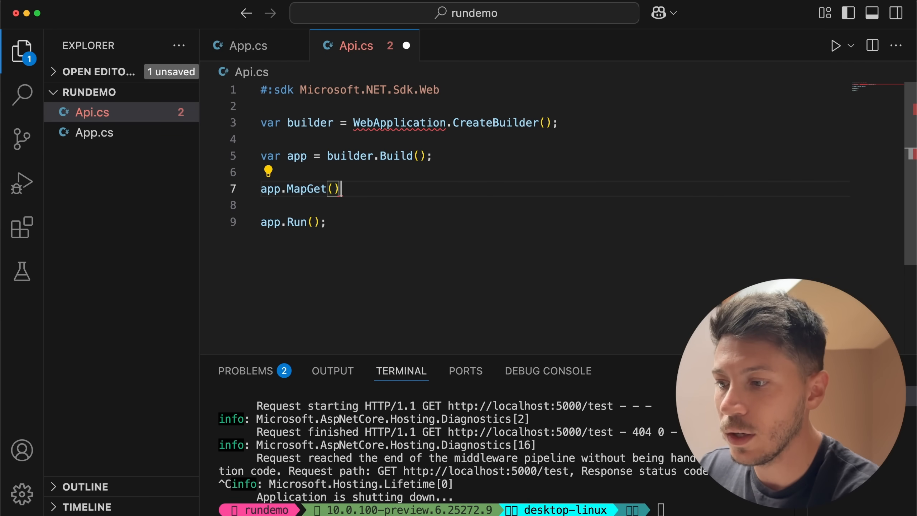
{"action": "type", "text": "\"test\","}
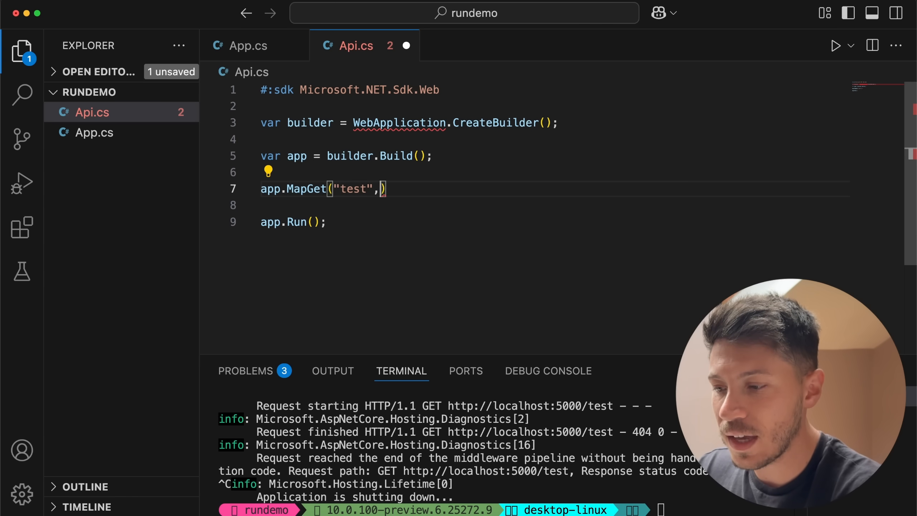
{"action": "type", "text": "() => \"Hell\")"}
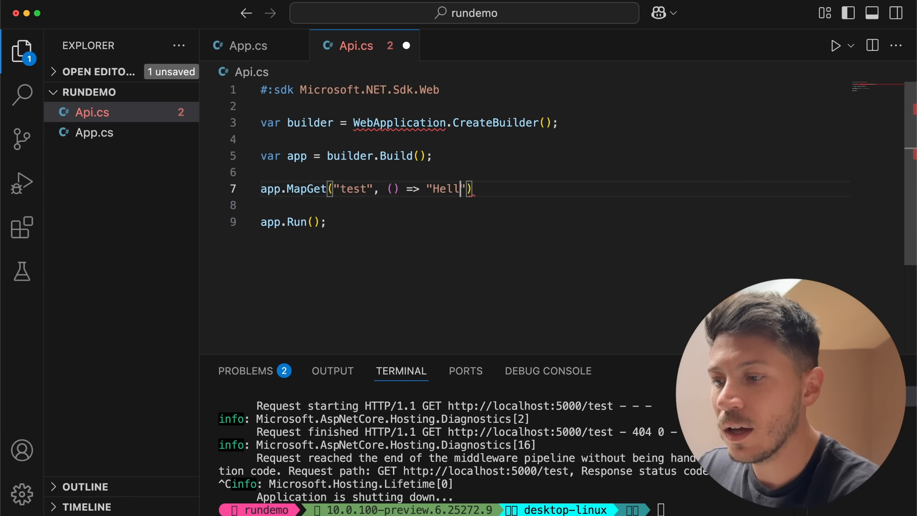
{"action": "type", "text": "o w"}
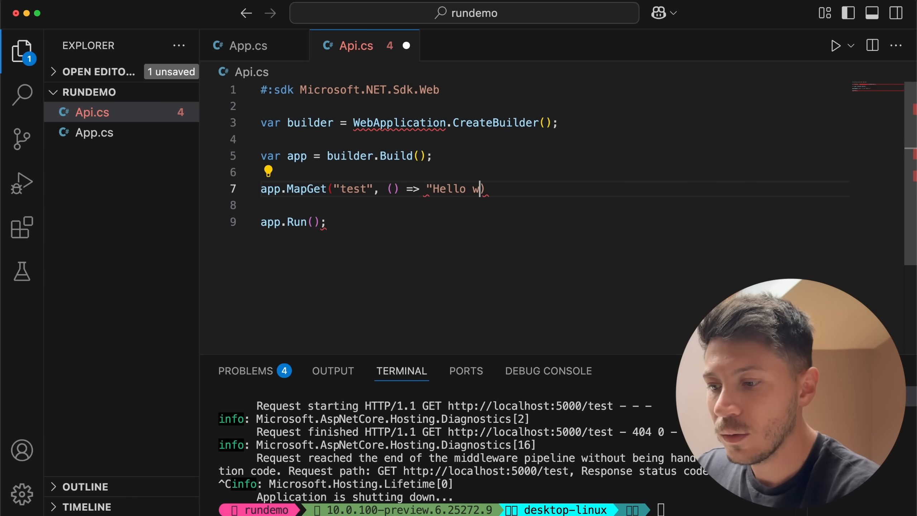
{"action": "type", "text": "orld\");"}
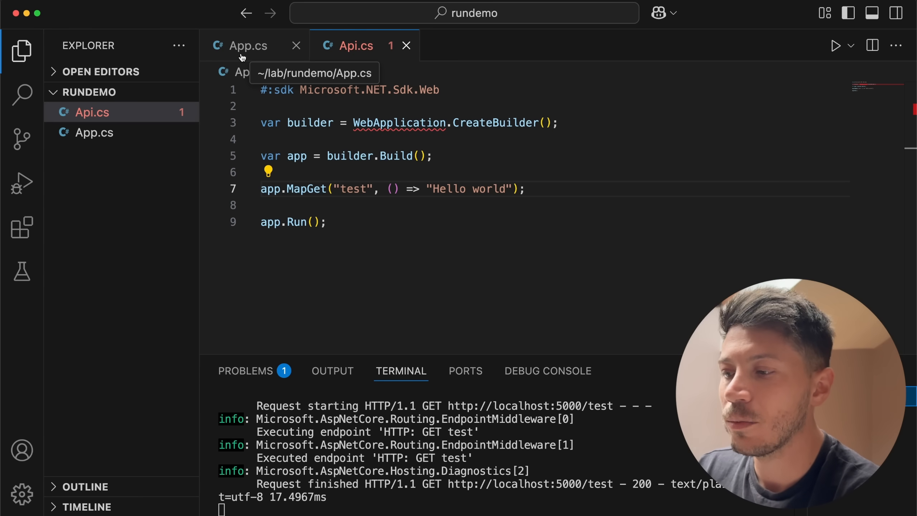
Glance at App.cs, return to Api.cs, and clear the terminal output
{"action": "left_click", "coordinate": [248, 46]}
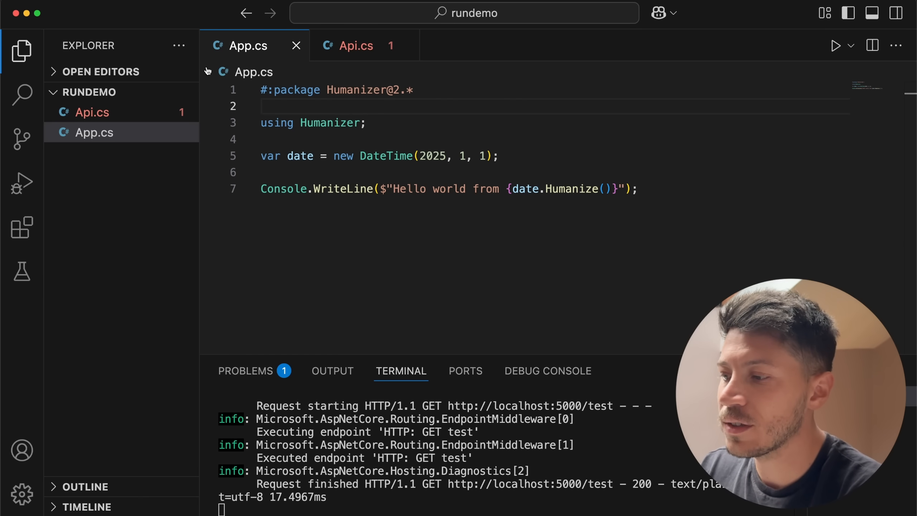
{"action": "left_click", "coordinate": [355, 45]}
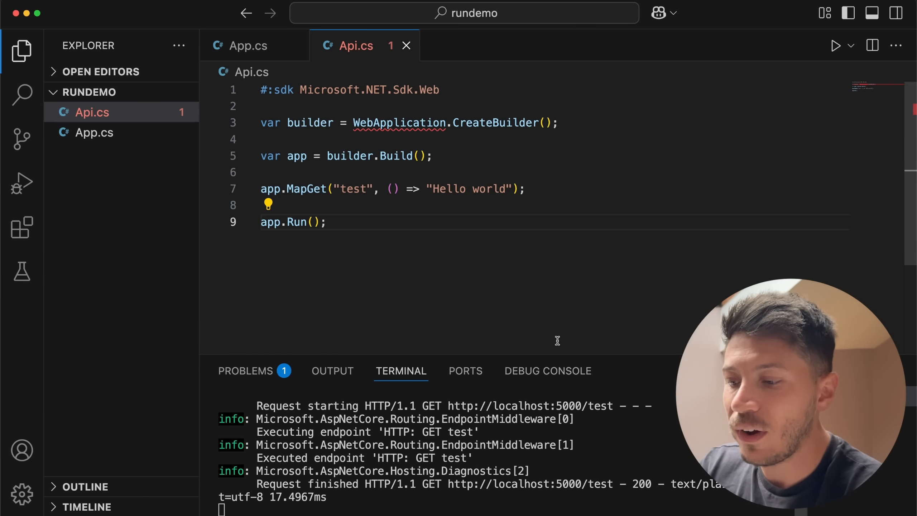
{"action": "key", "text": "ctrl+c"}
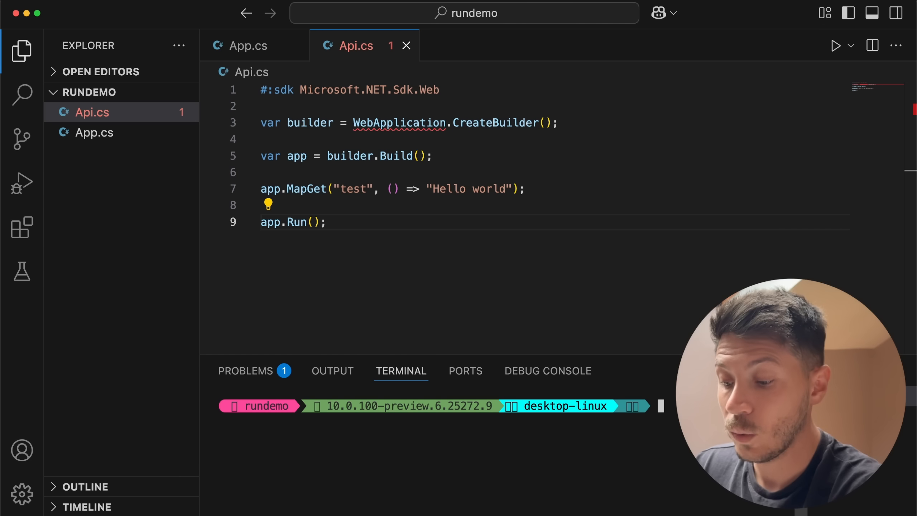
Convert Api.cs with 'dotnet project convert', then inspect the generated Api.csproj and Api.cs
{"action": "type", "text": "dotnet project convert Api.cs"}
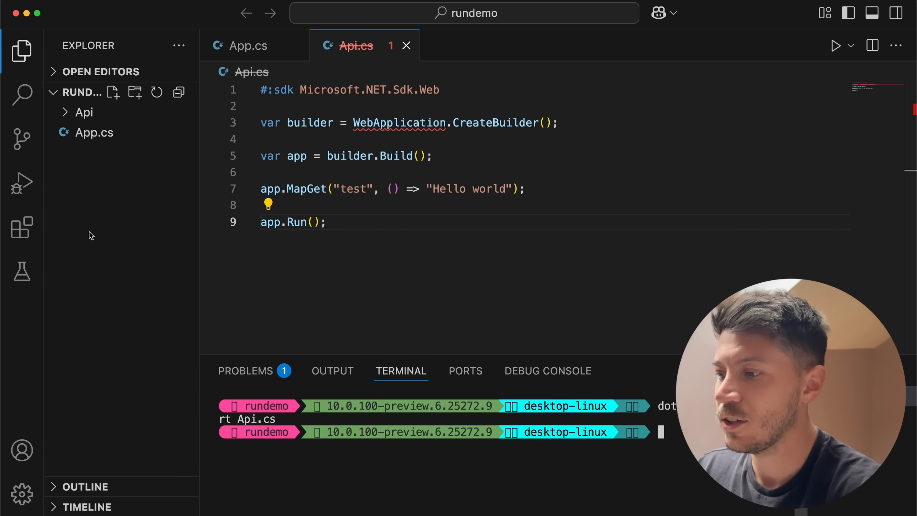
{"action": "left_click", "coordinate": [83, 112]}
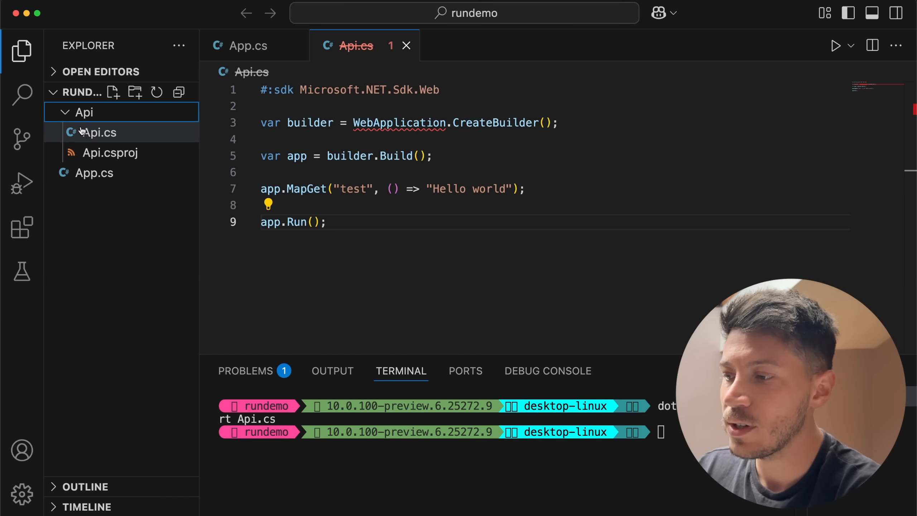
{"action": "left_click", "coordinate": [110, 153]}
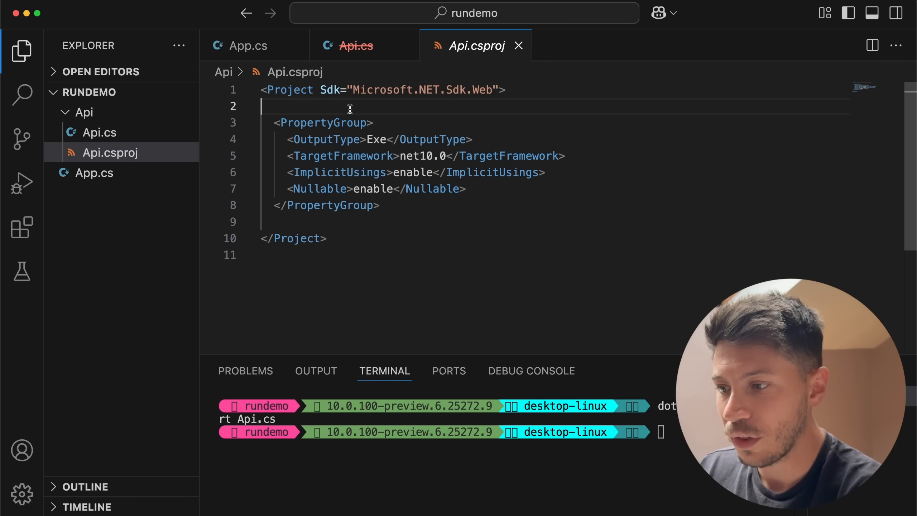
{"action": "left_click", "coordinate": [99, 132]}
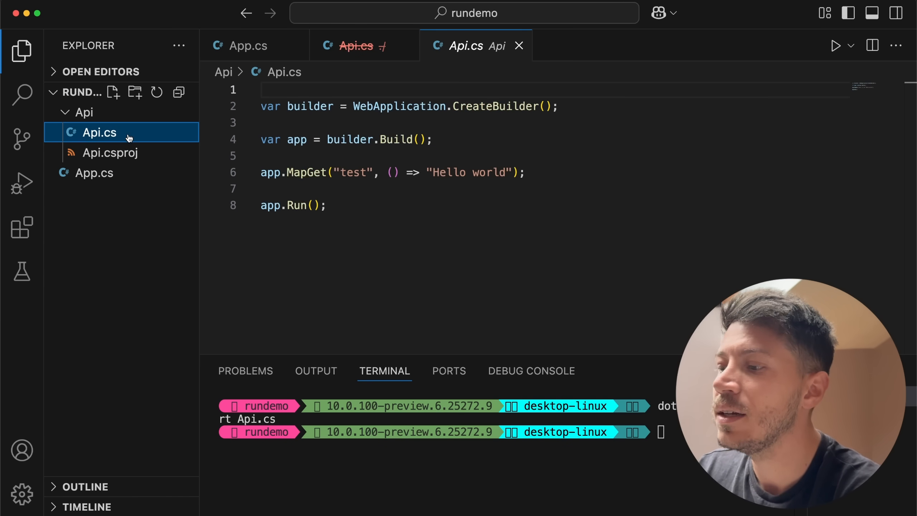
{"action": "left_click", "coordinate": [110, 153]}
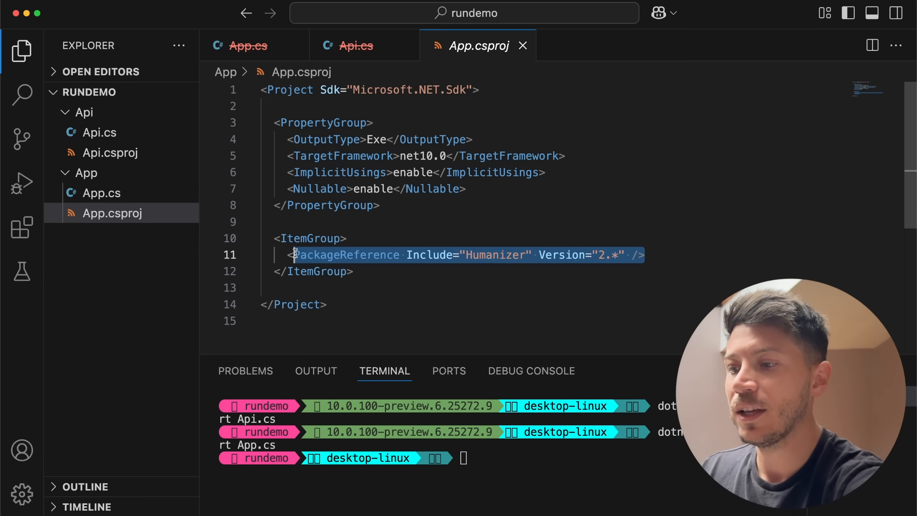
Highlight the Nullable setting in App.csproj, then close the App.csproj file
{"action": "double_click", "coordinate": [382, 89]}
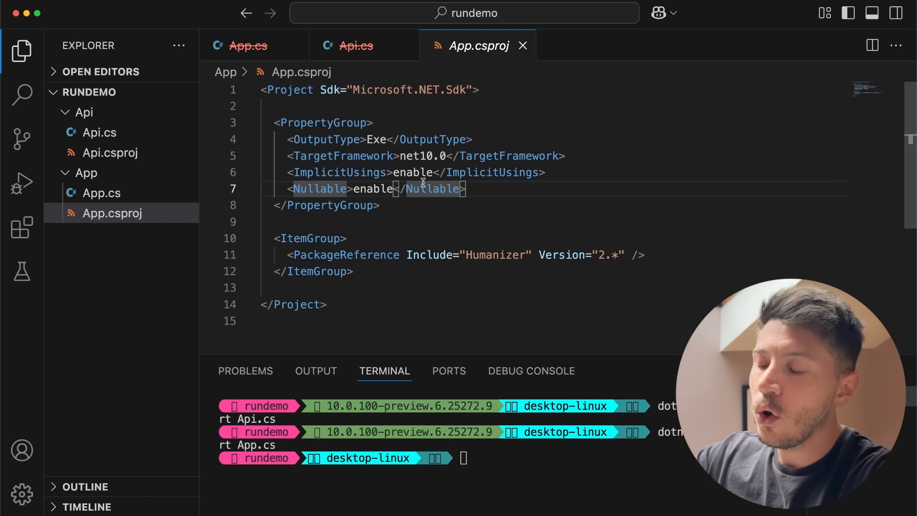
{"action": "mouse_move", "coordinate": [446, 247]}
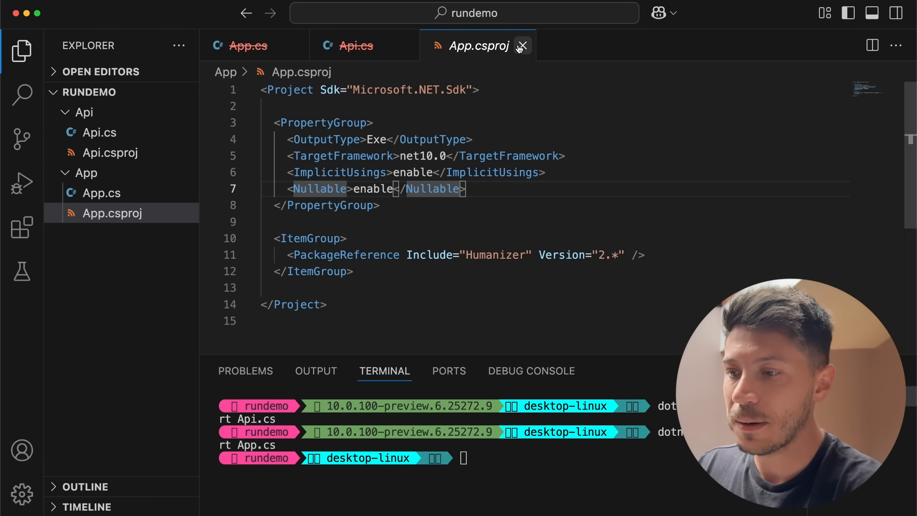
{"action": "left_click", "coordinate": [522, 46]}
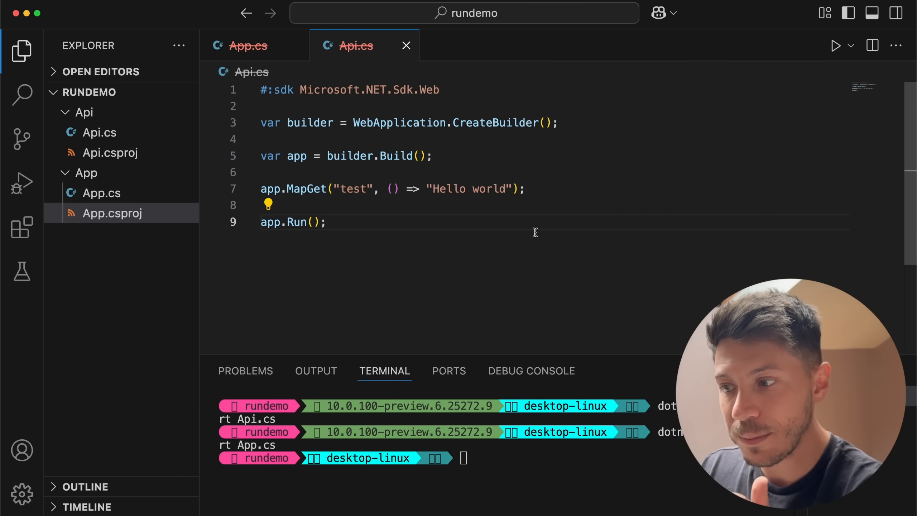